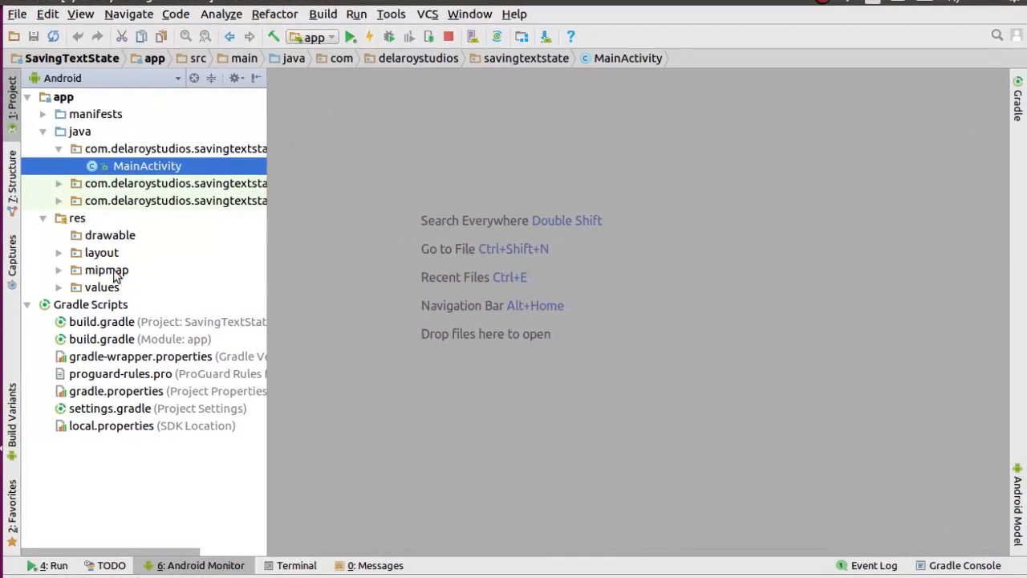
mouse_move(260, 266)
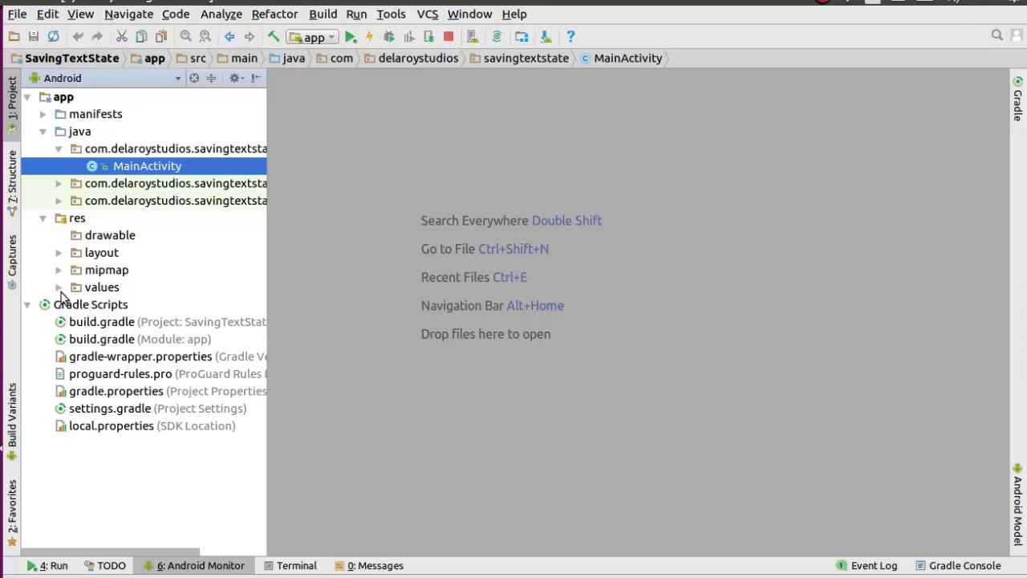
Step: Expand the res/values and res/layout folders in the Project panel to reveal activity_main.xml
left_click(58, 285)
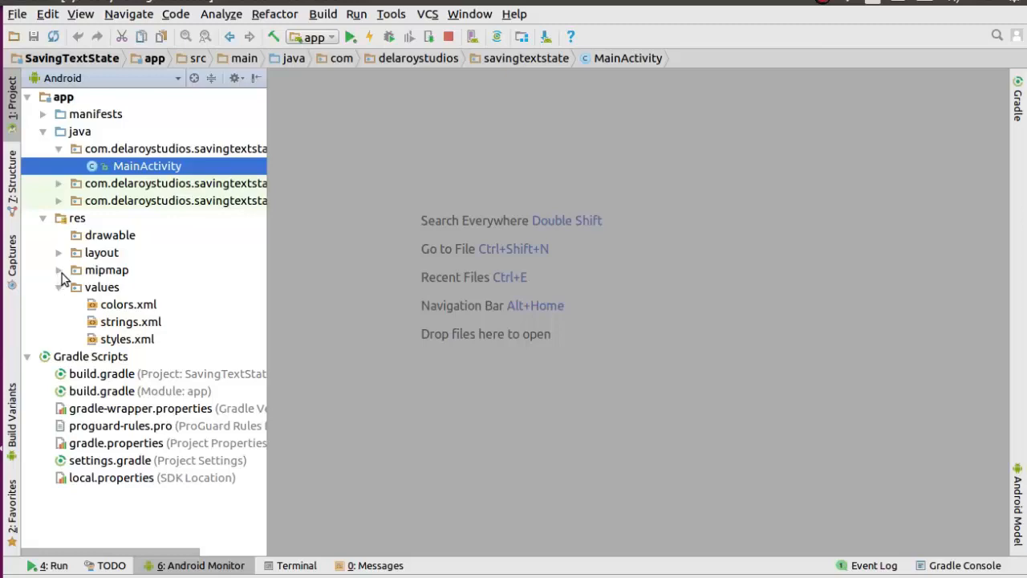
left_click(58, 252)
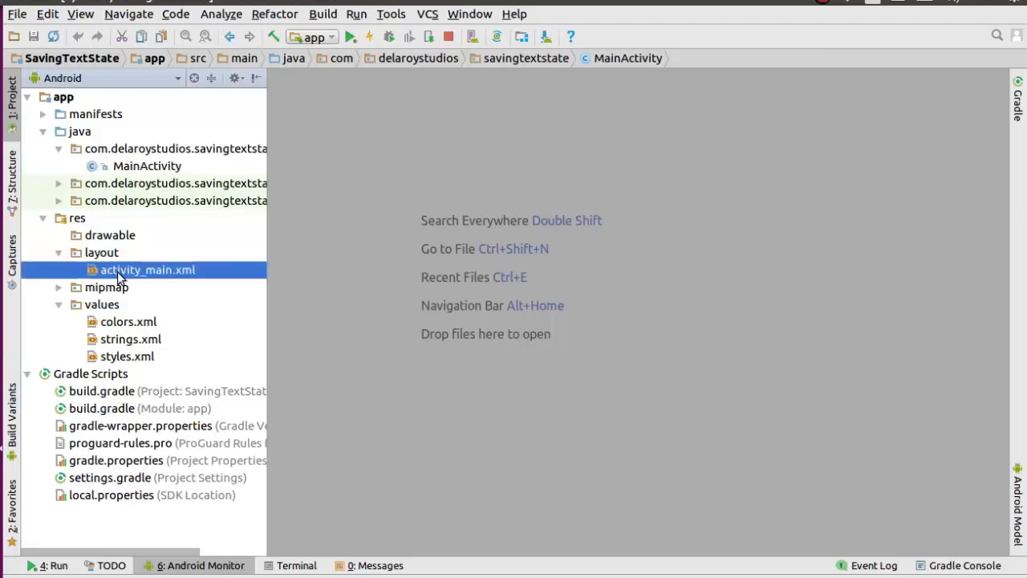
Step: Open activity_main.xml and review the name fields row and the Employee Title row layouts
double_click(148, 270)
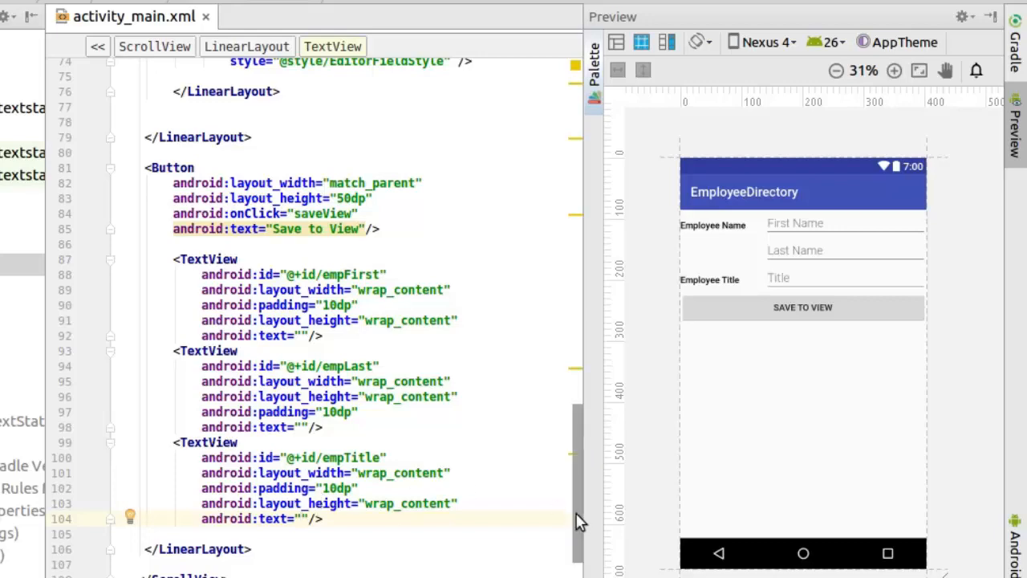
scroll("up", 3)
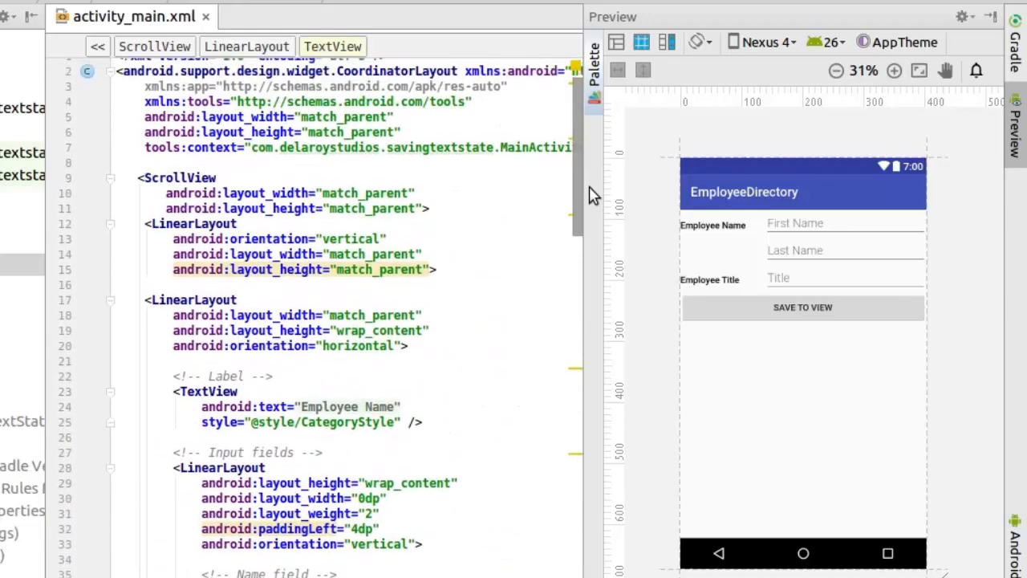
scroll("up", 3)
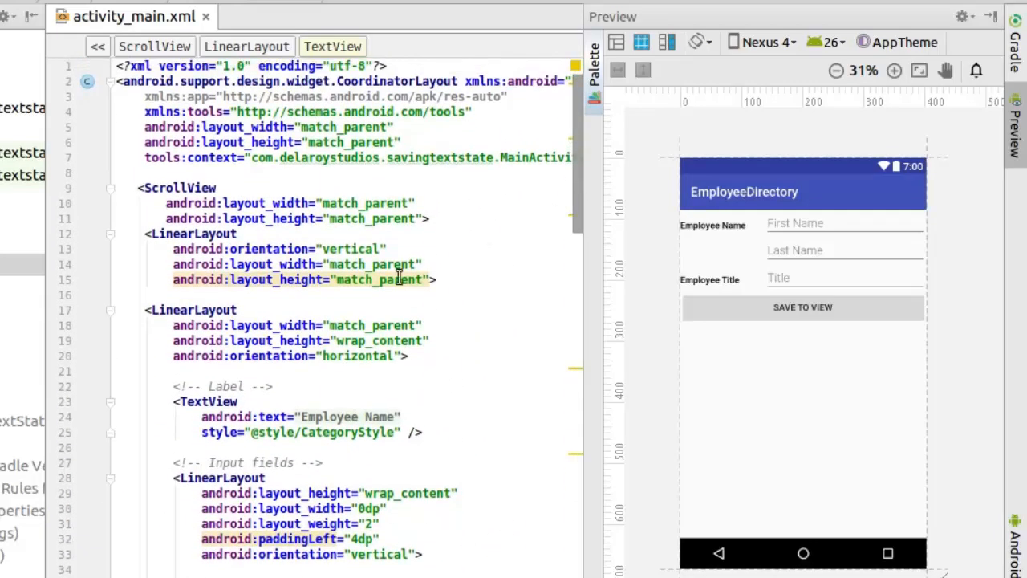
left_click(193, 310)
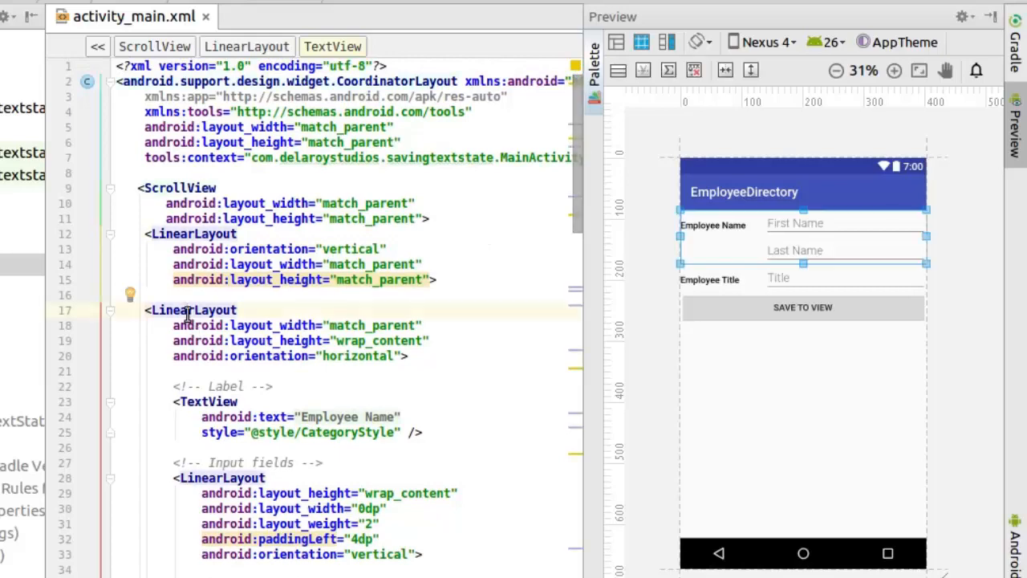
mouse_move(578, 175)
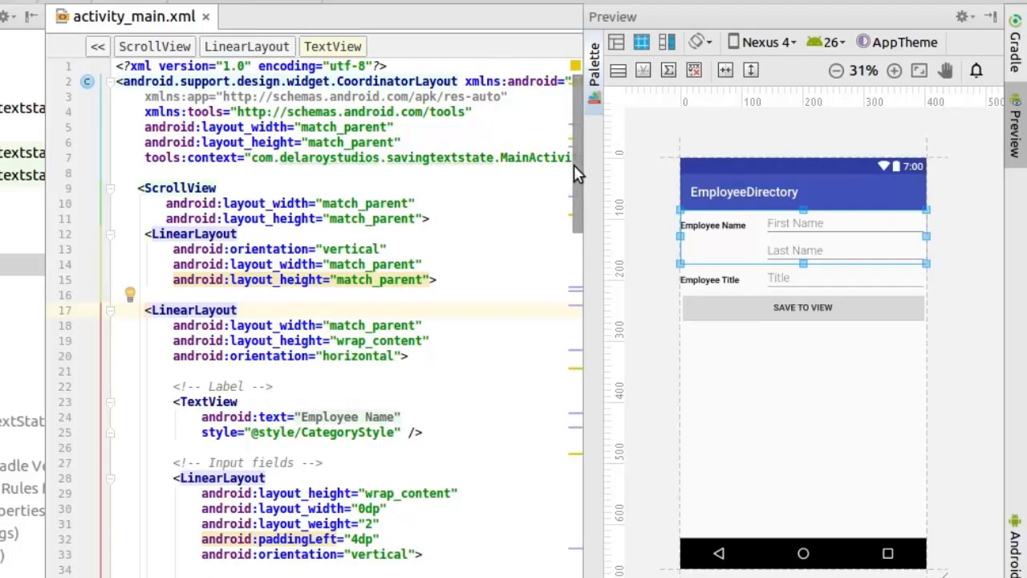
scroll("down", 3)
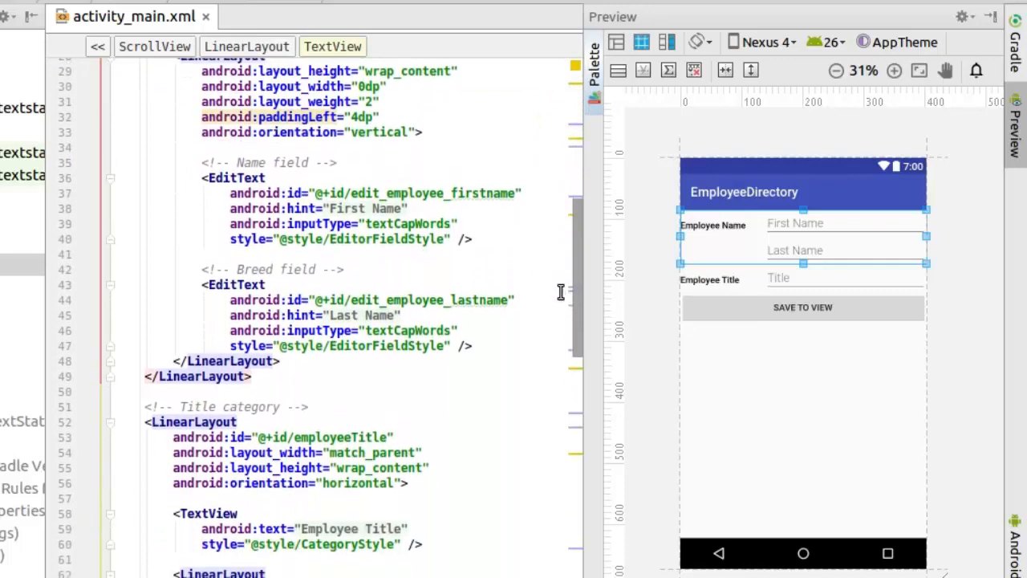
scroll("down", 3)
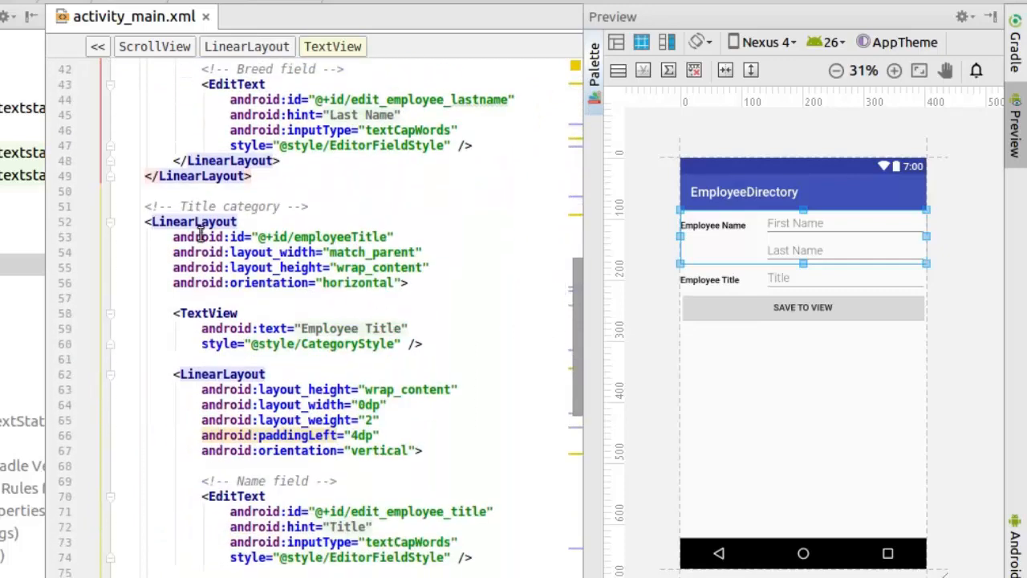
left_click(200, 236)
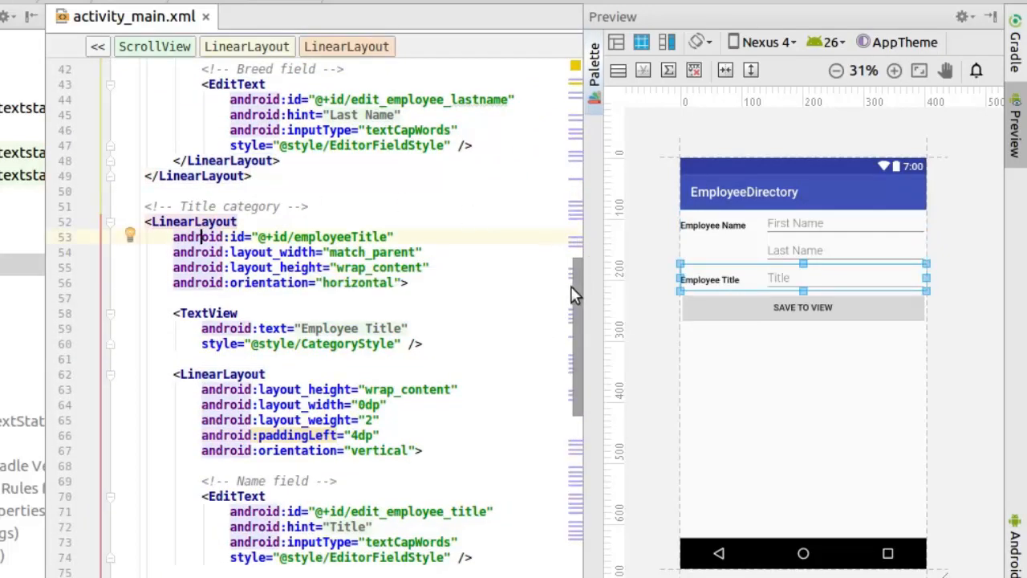
Step: Review the Save to View button and the empFirst and empTitle output TextViews below it
scroll("down", 3)
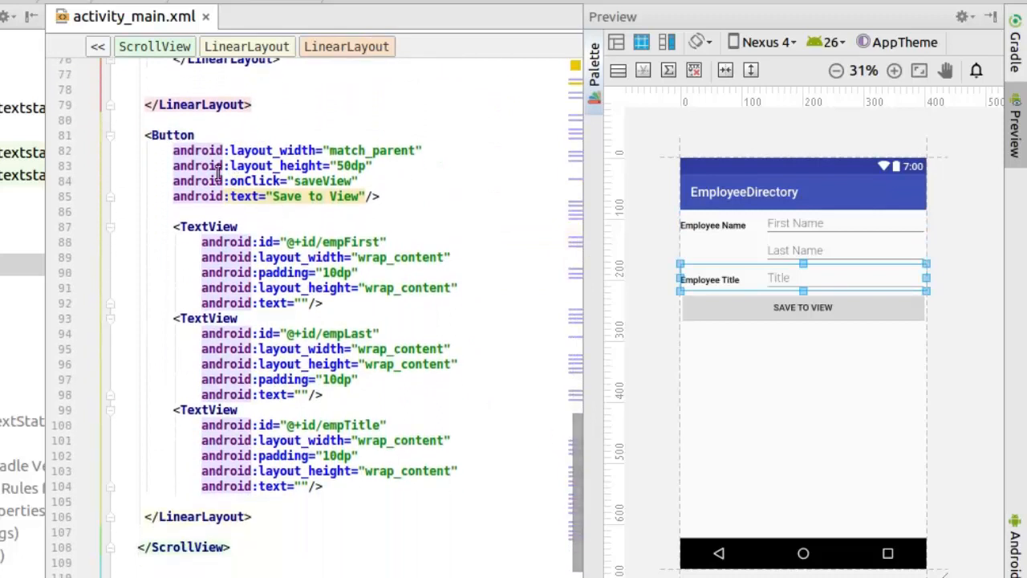
left_click(170, 135)
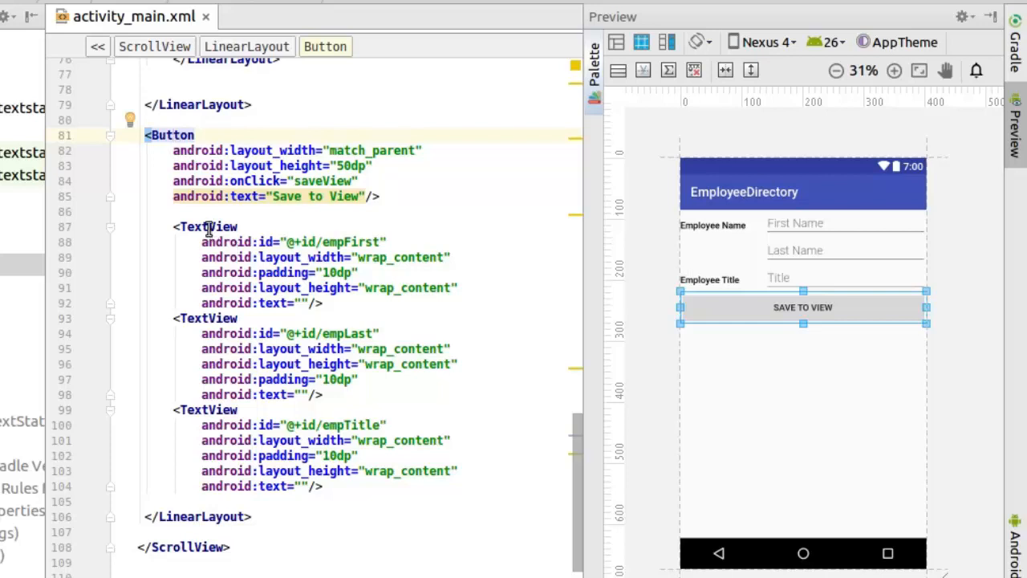
left_click(205, 226)
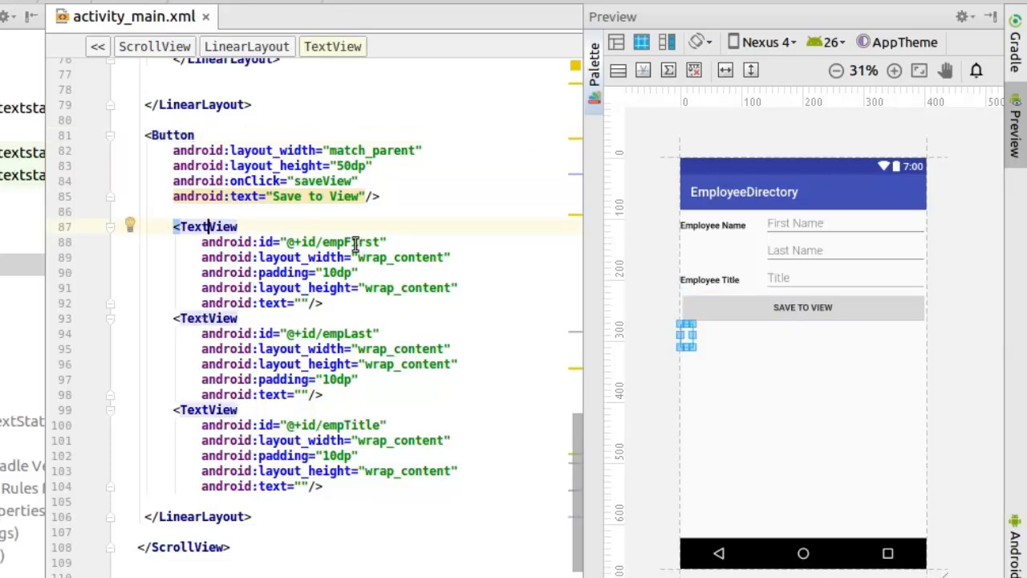
double_click(347, 241)
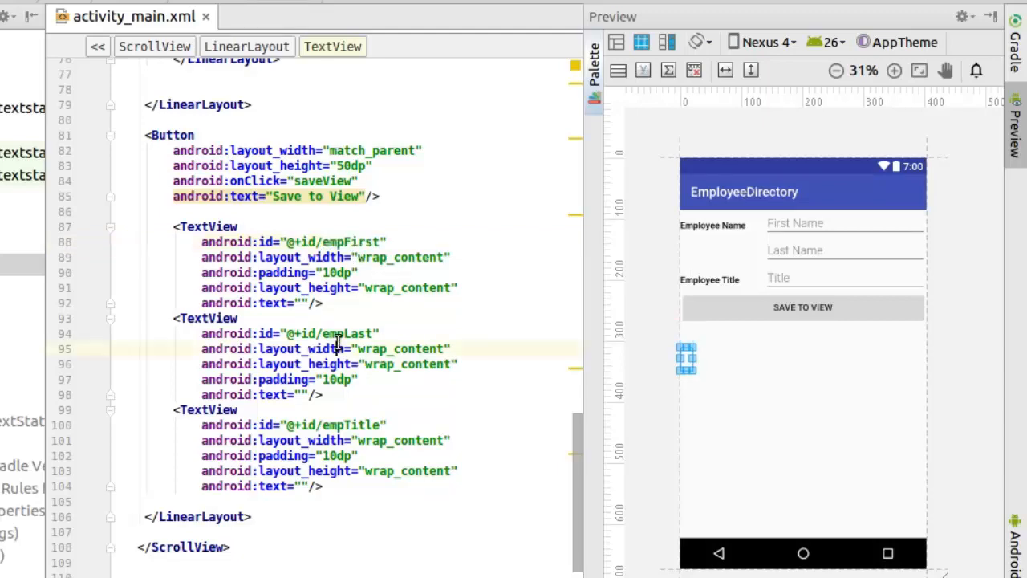
left_click(343, 424)
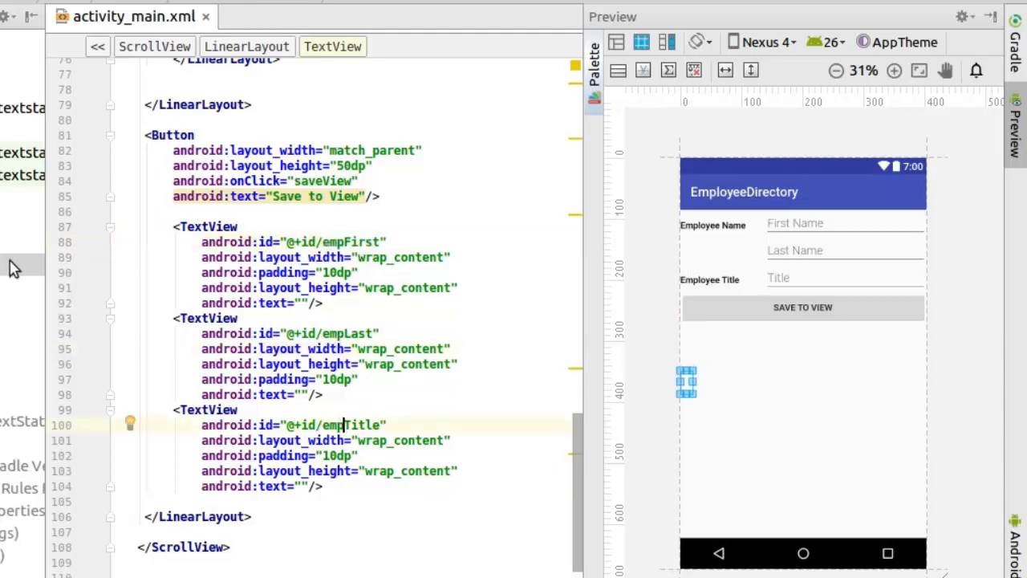
left_click(305, 16)
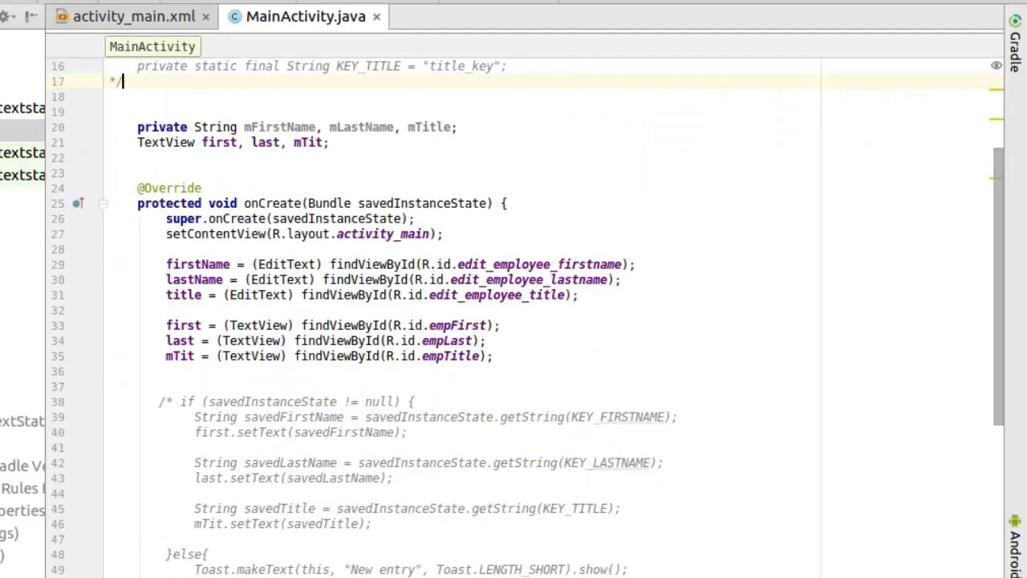
scroll("up", 3)
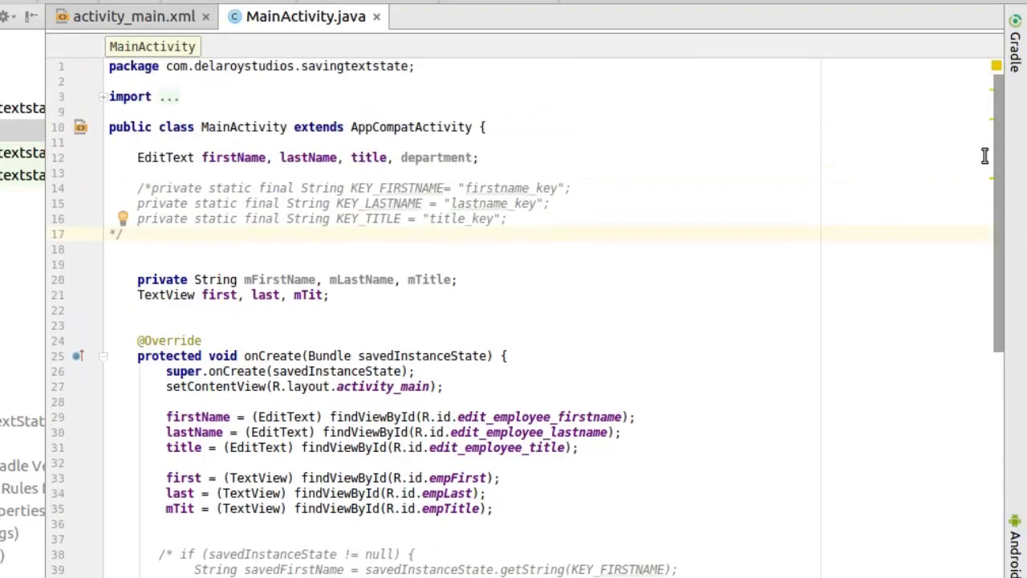
scroll("down", 3)
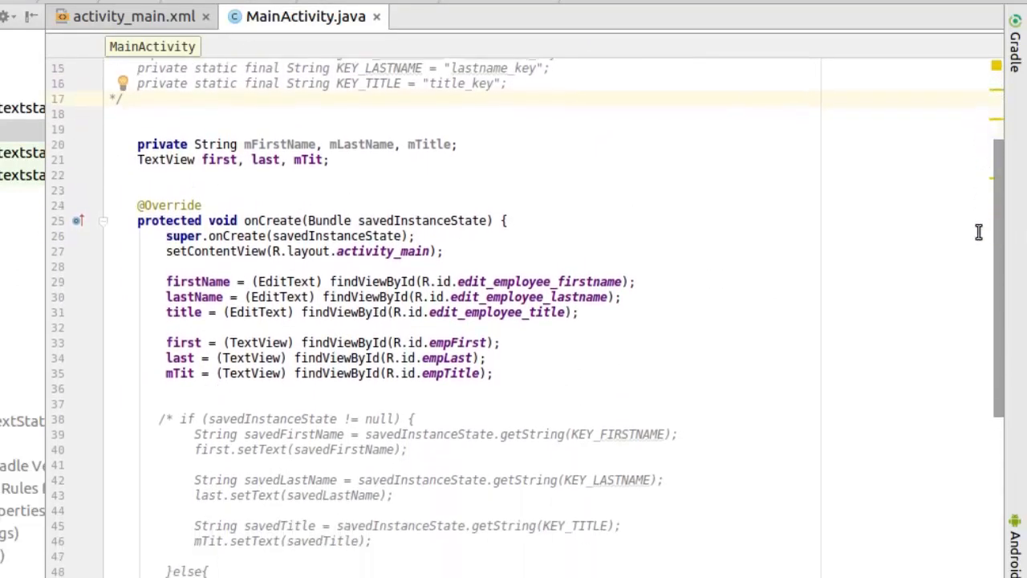
scroll("down", 3)
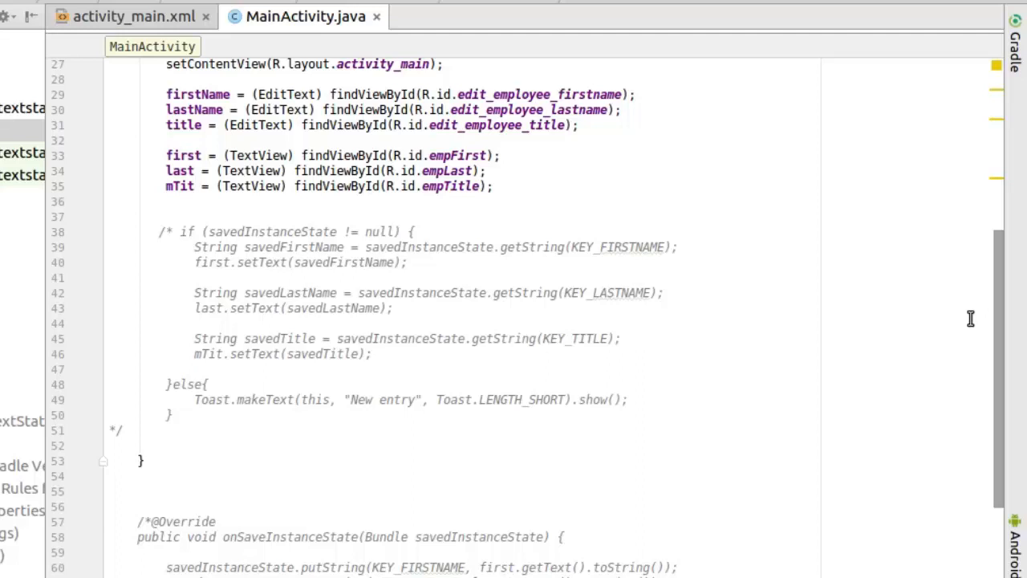
scroll("up", 3)
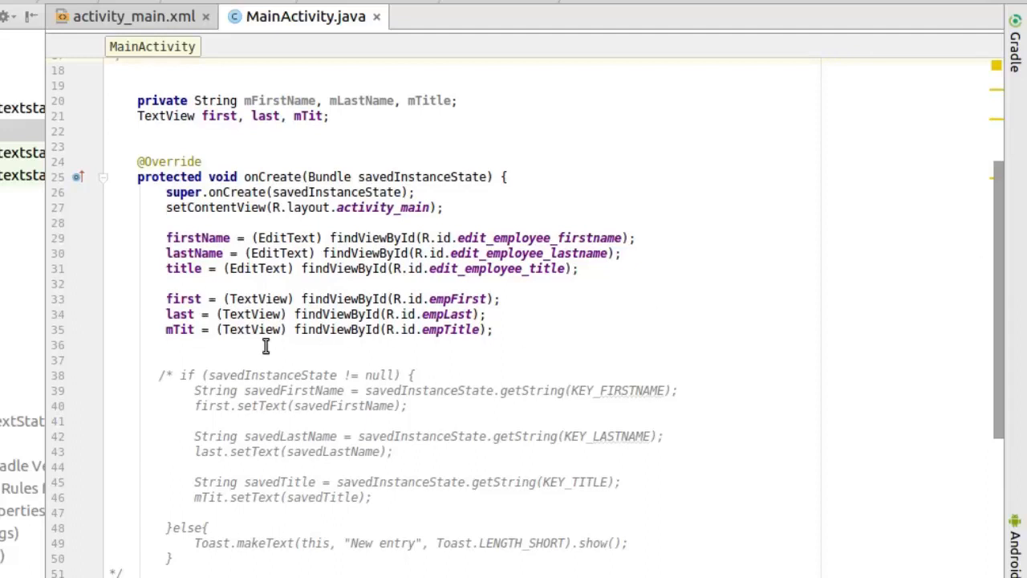
scroll("up", 3)
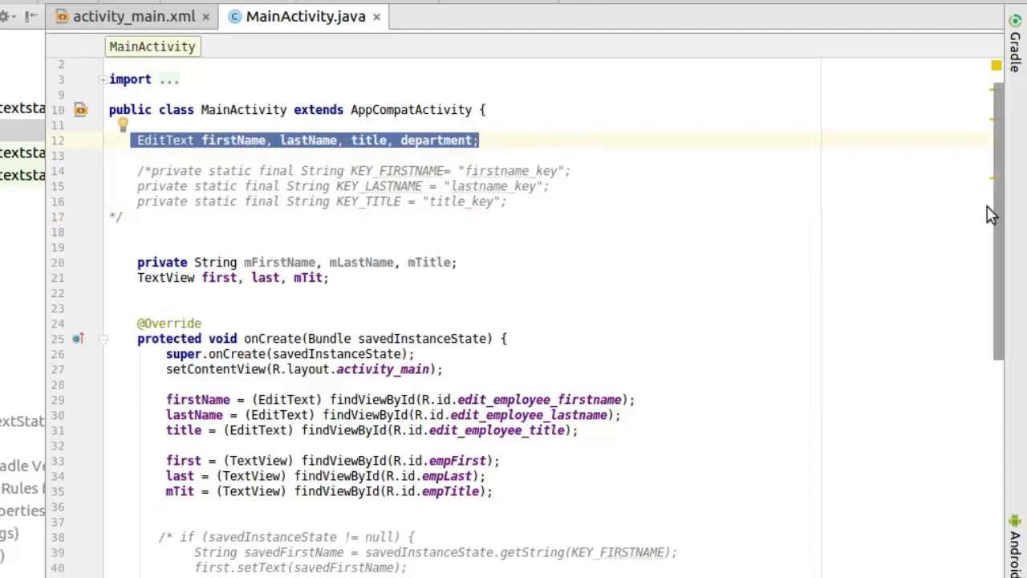
scroll("down", 3)
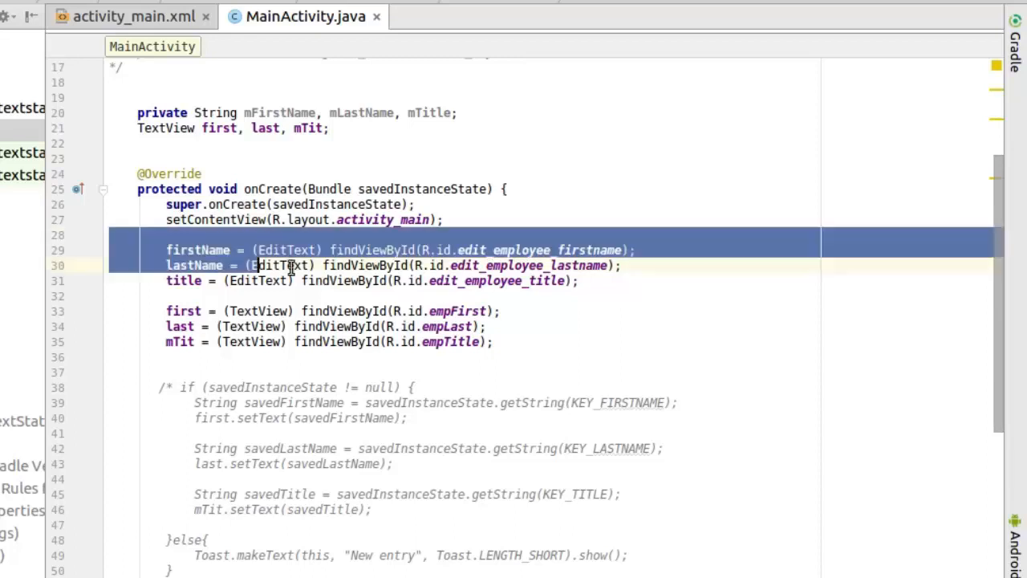
left_click(629, 295)
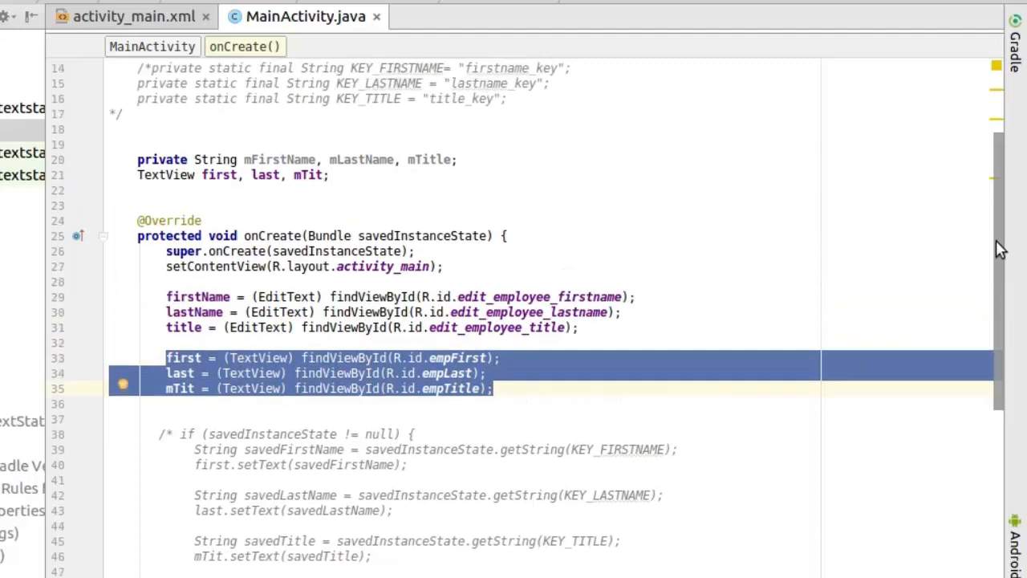
scroll("up", 3)
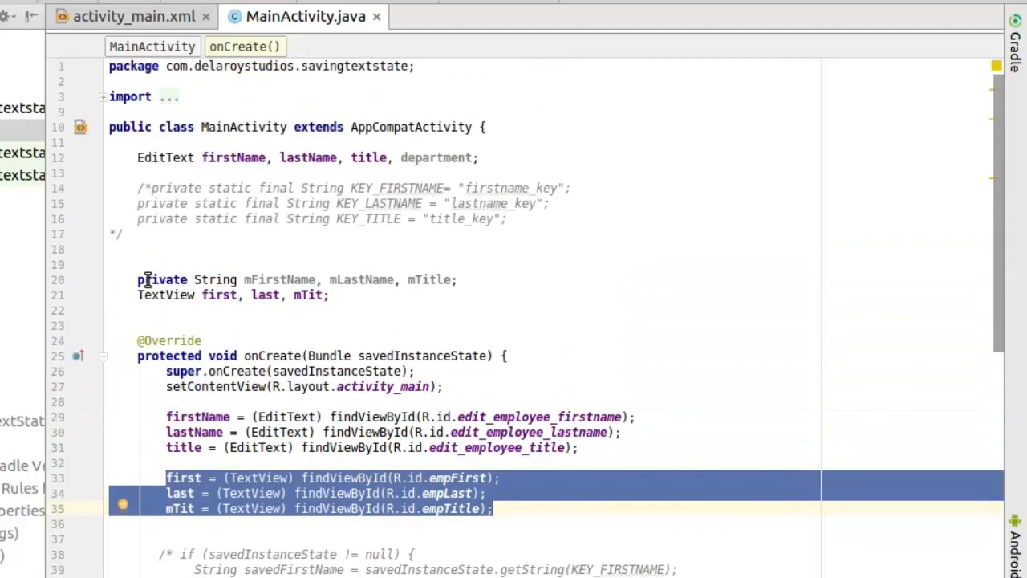
left_click(232, 295)
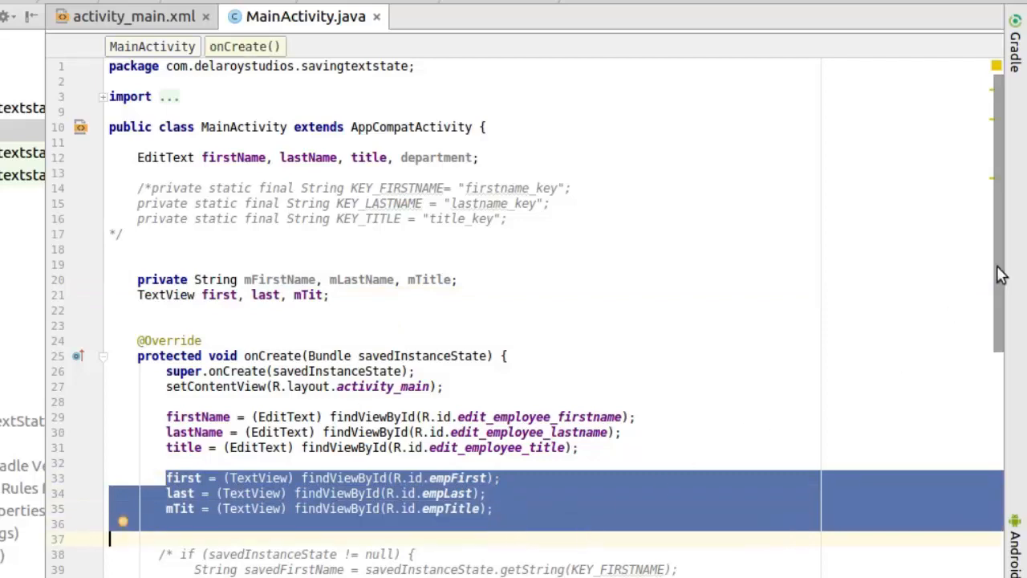
scroll("down", 3)
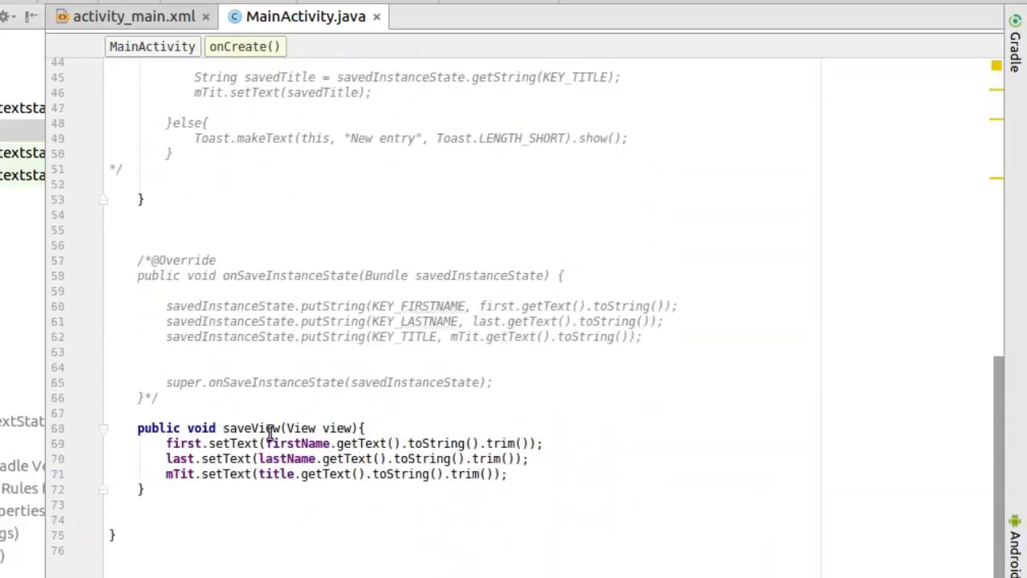
double_click(250, 427)
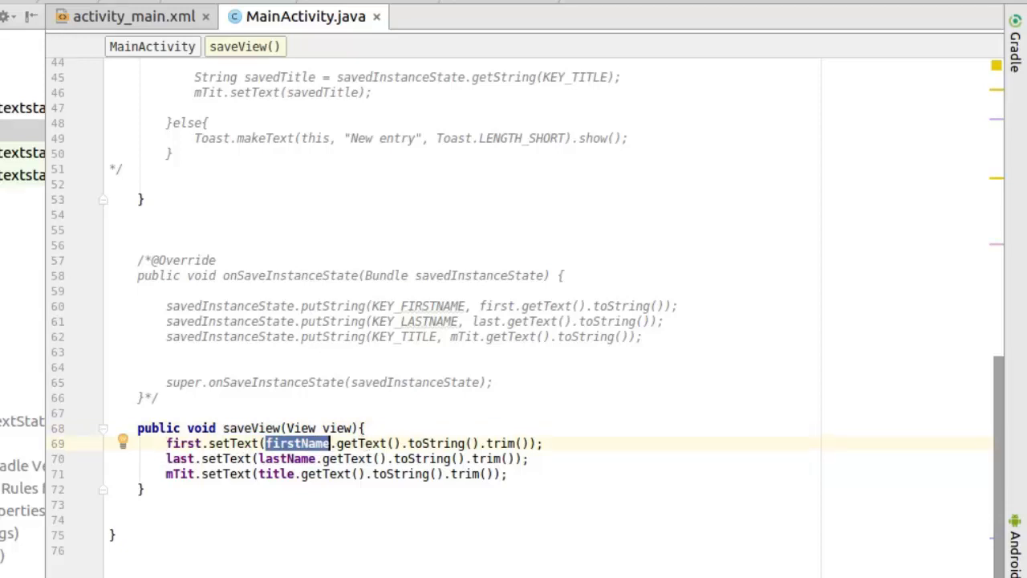
mouse_move(1003, 478)
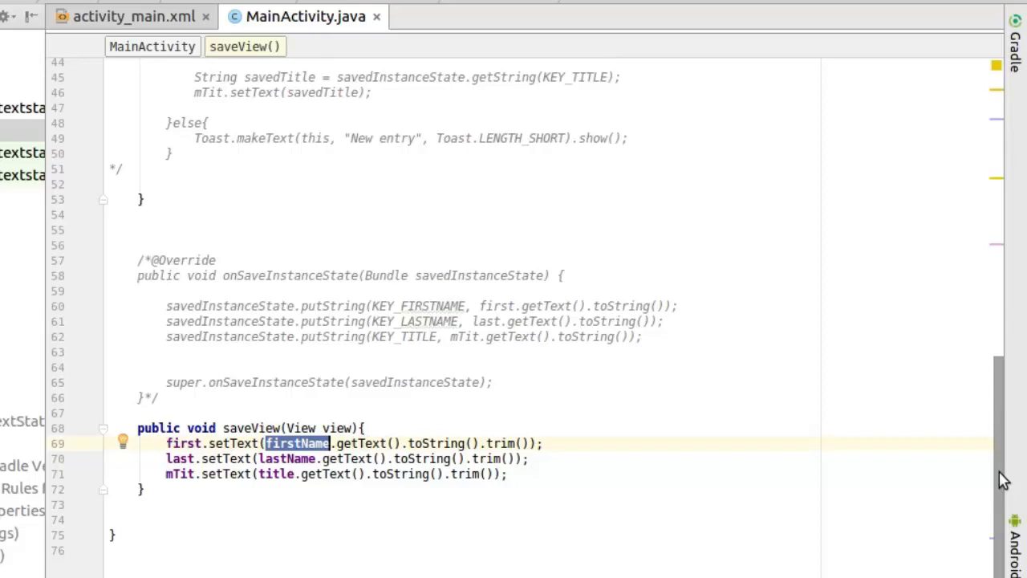
scroll("up", 3)
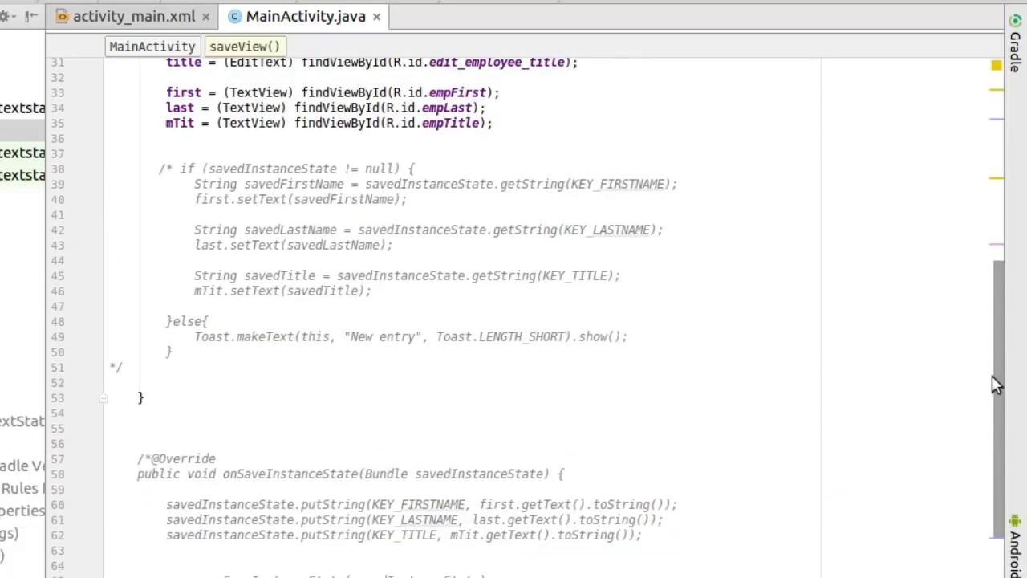
scroll("up", 3)
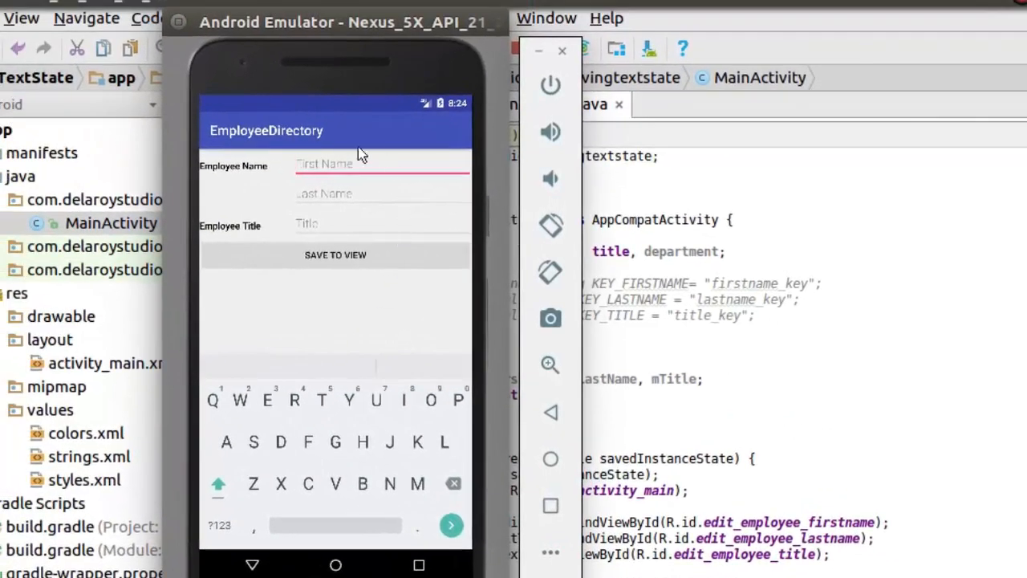
mouse_move(356, 164)
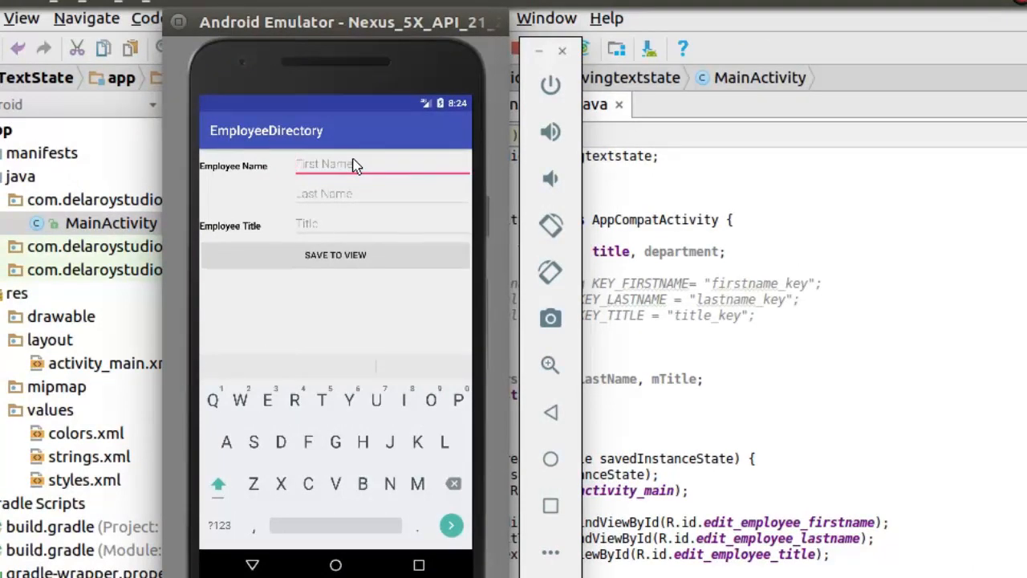
type("Bami")
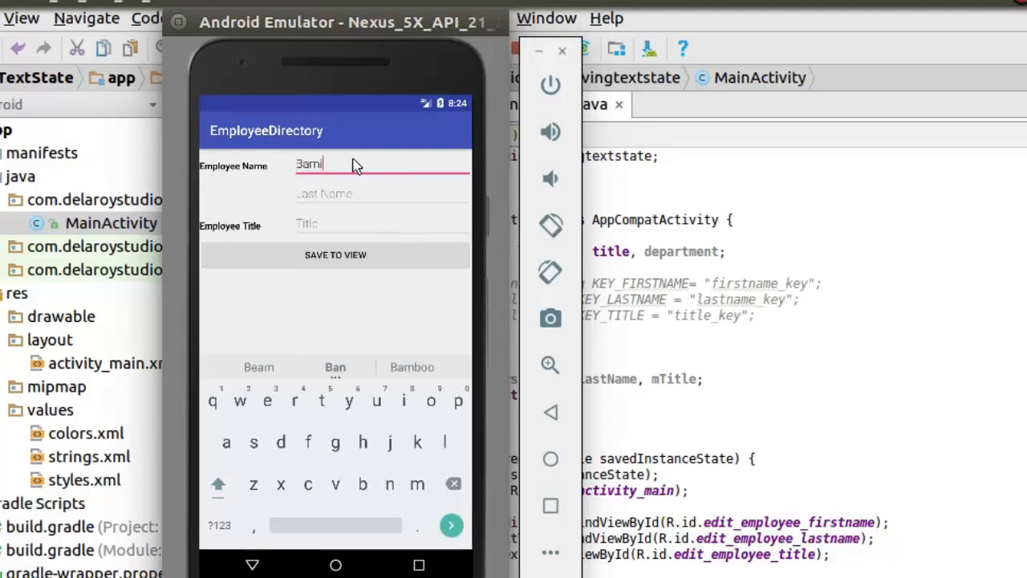
type("dele")
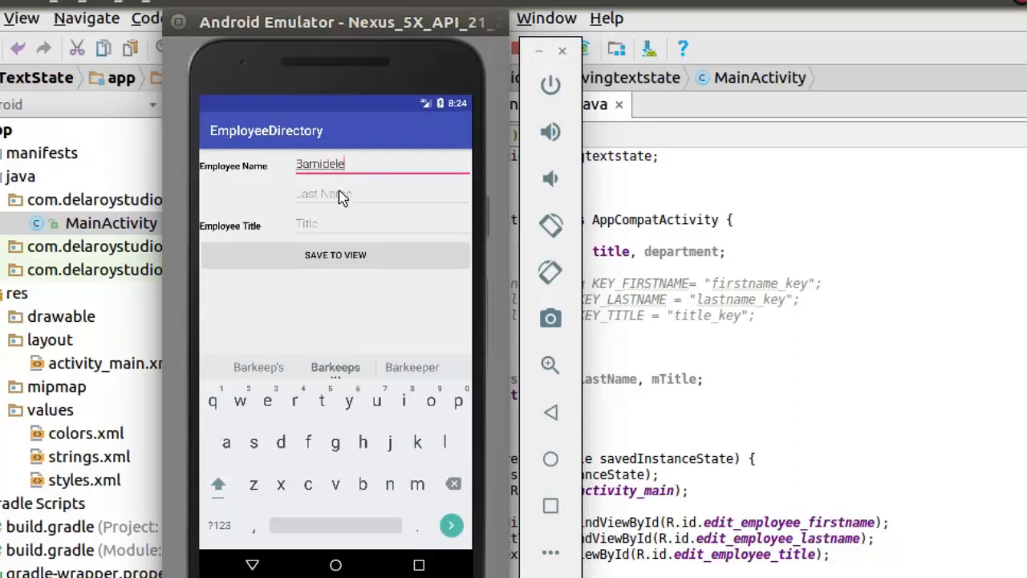
type("o")
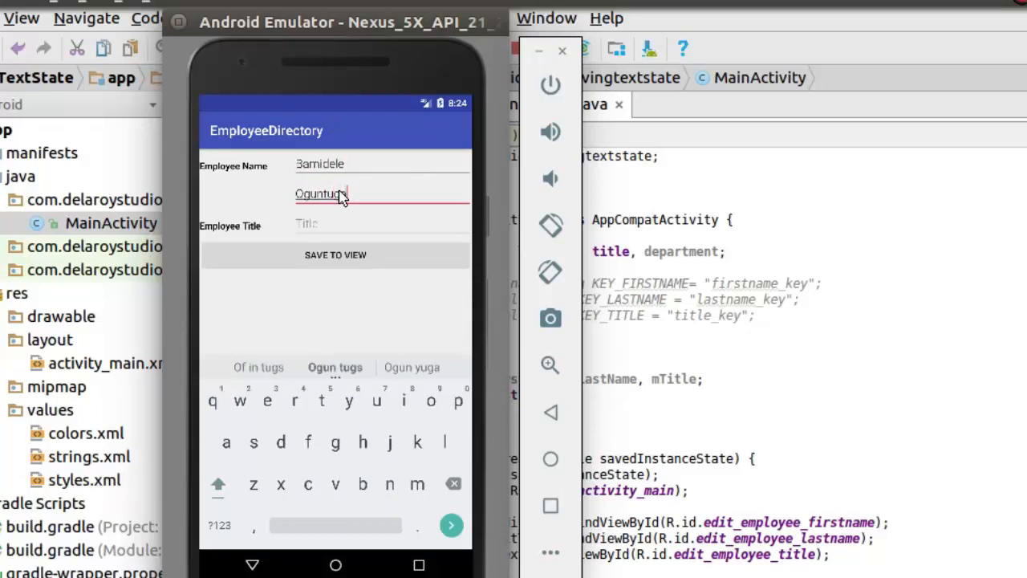
type("So")
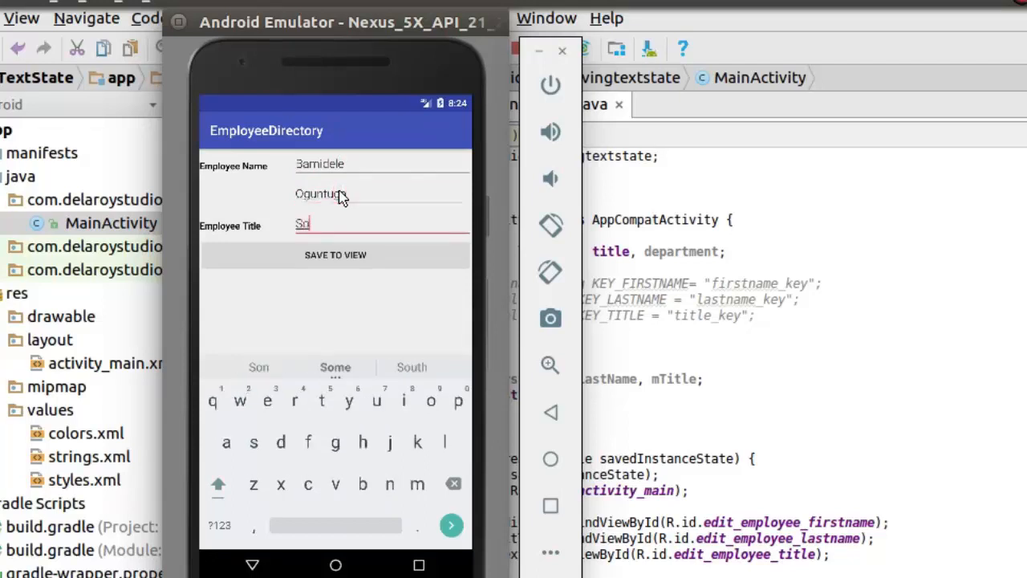
type("Software Developer")
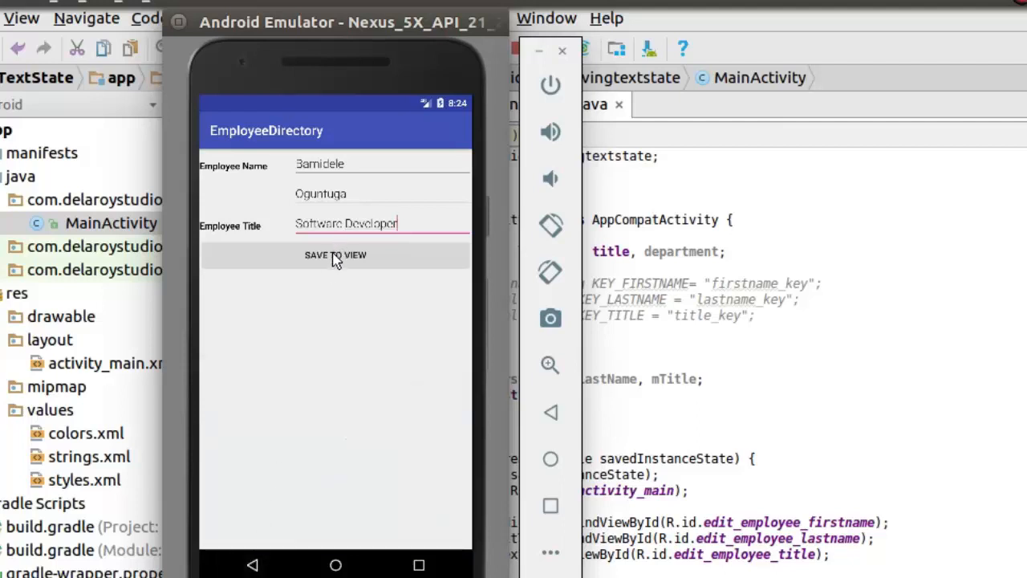
left_click(334, 254)
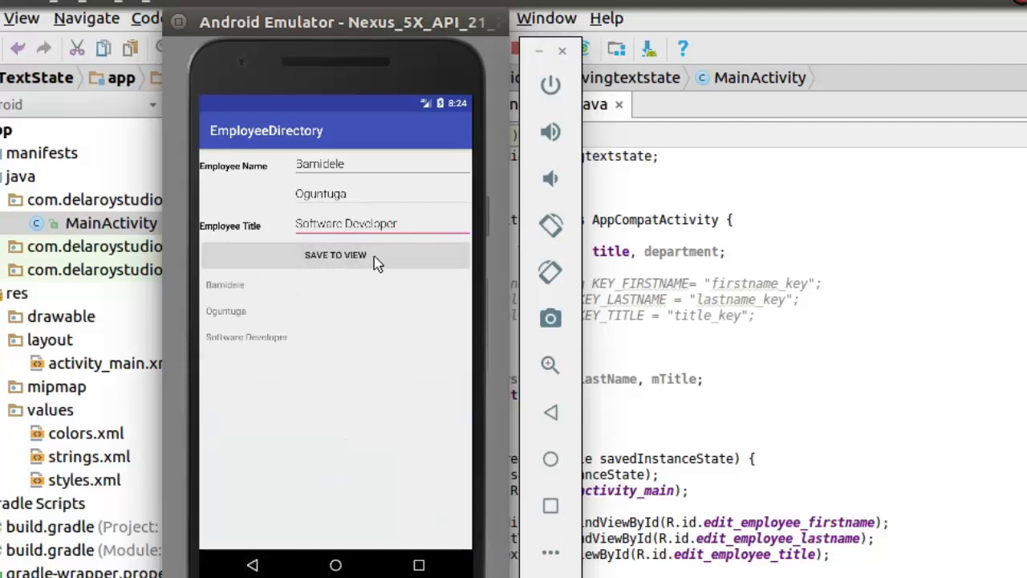
mouse_move(225, 292)
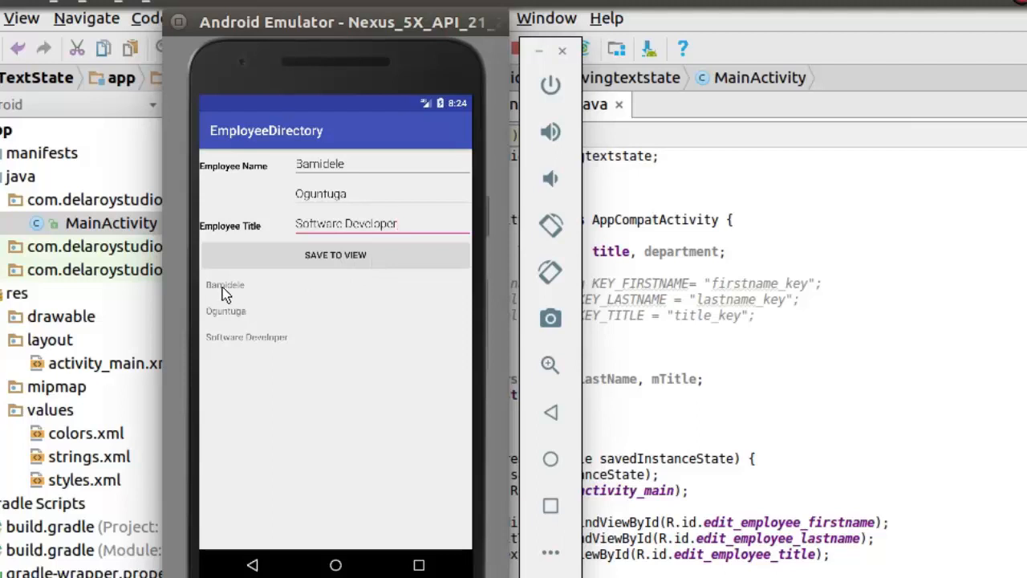
mouse_move(221, 356)
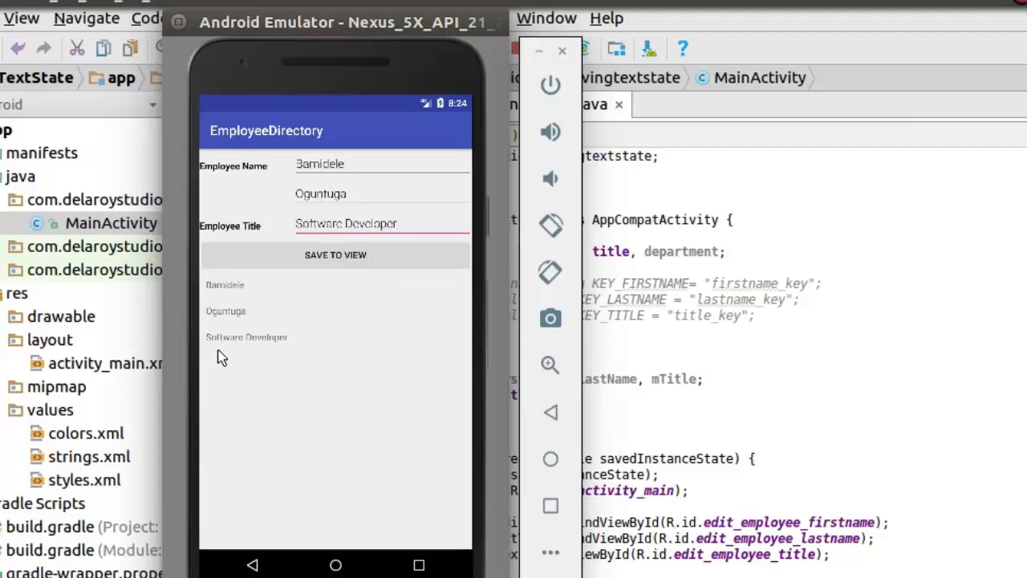
mouse_move(620, 313)
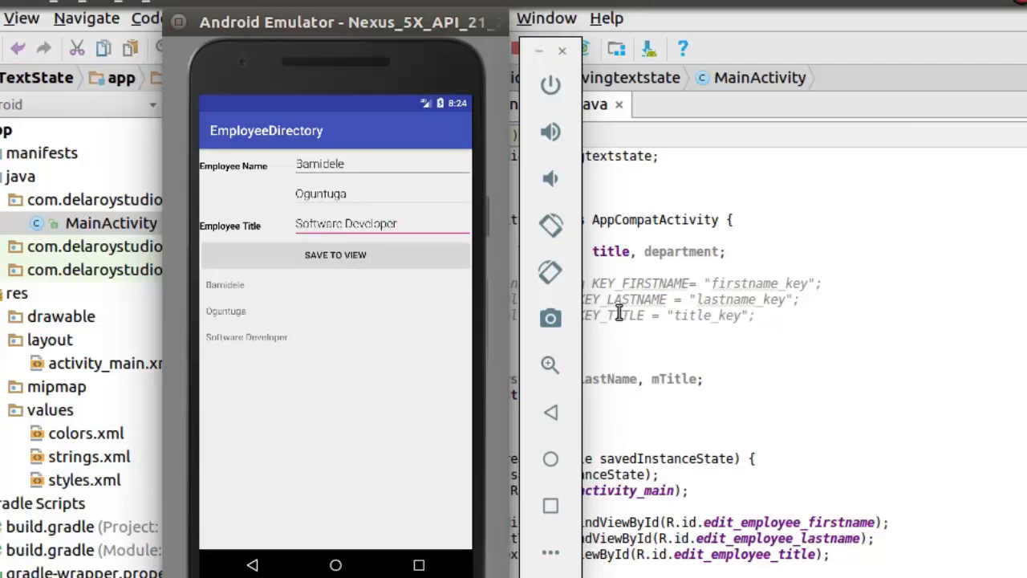
mouse_move(551, 271)
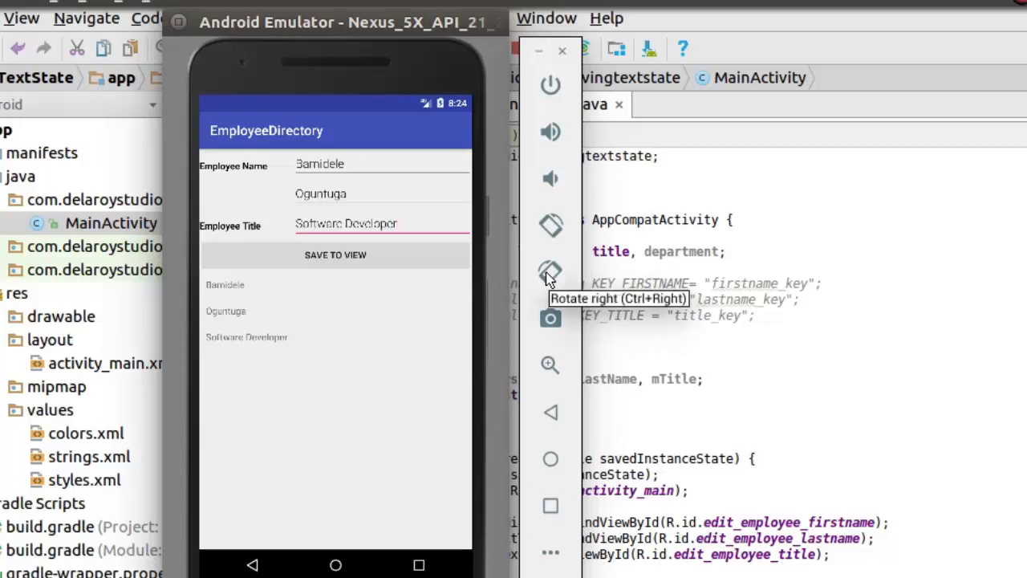
Step: Rotate the emulator device to landscape and observe the echoed lines below the form disappear
left_click(551, 271)
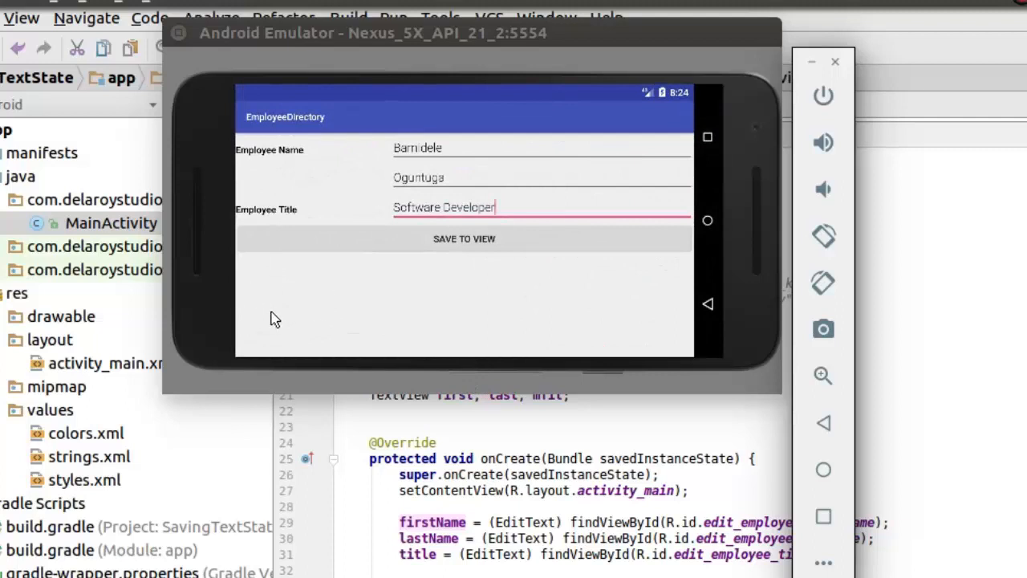
mouse_move(289, 321)
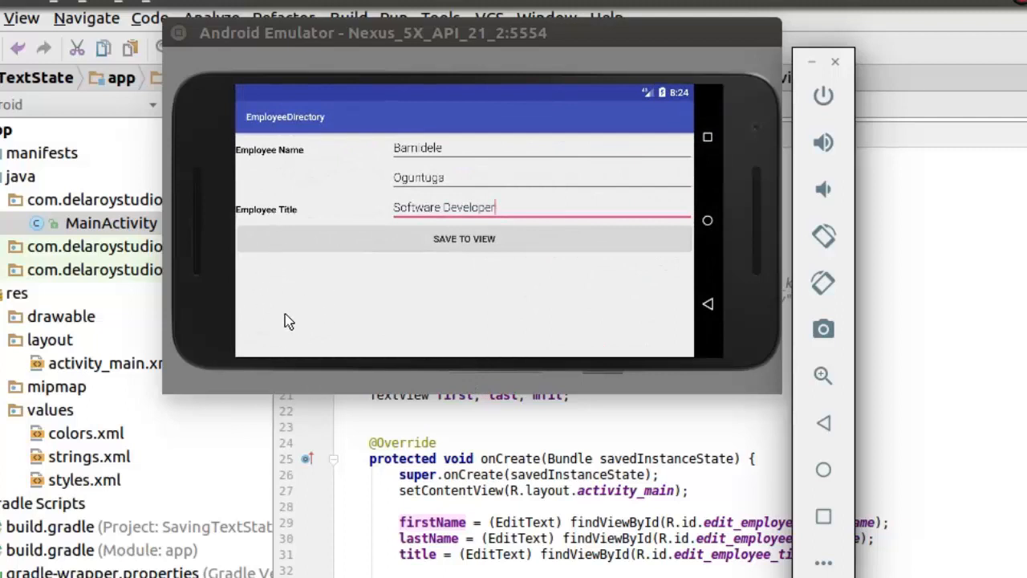
mouse_move(357, 308)
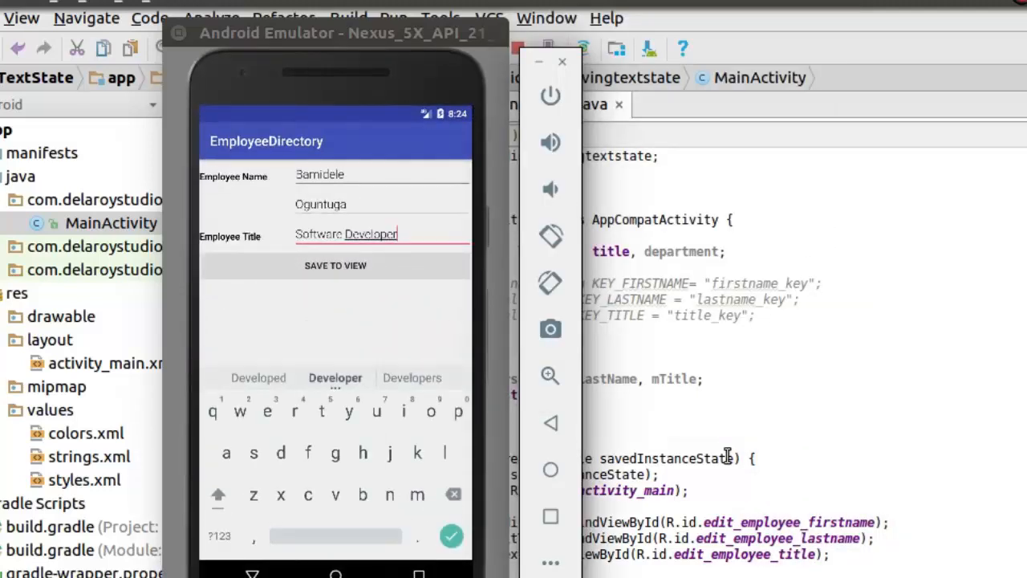
mouse_move(841, 430)
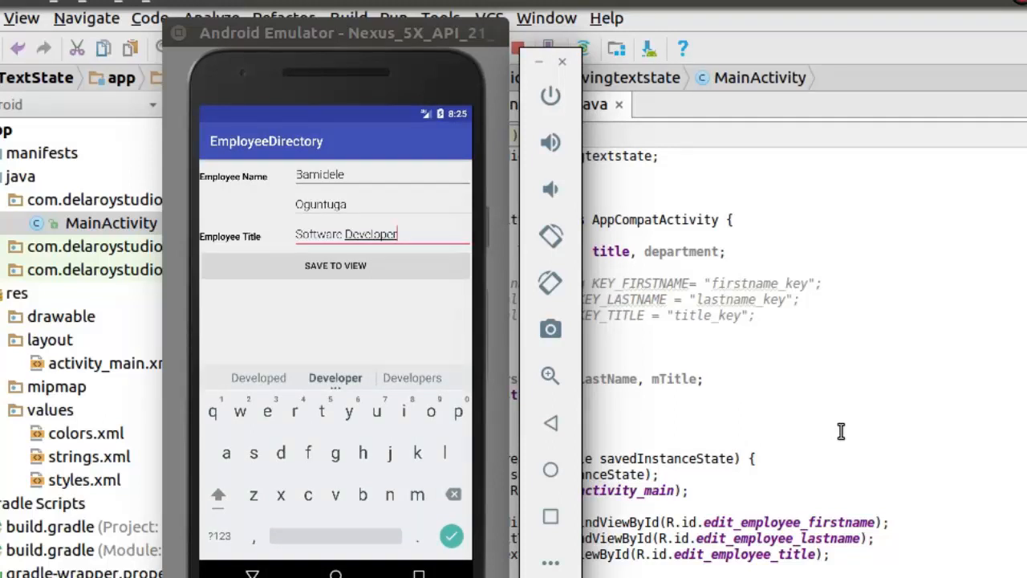
Step: Return to MainActivity.java, review the KEY_FIRSTNAME/LASTNAME/TITLE constants and reach the commented restore block in onCreate
left_click(562, 61)
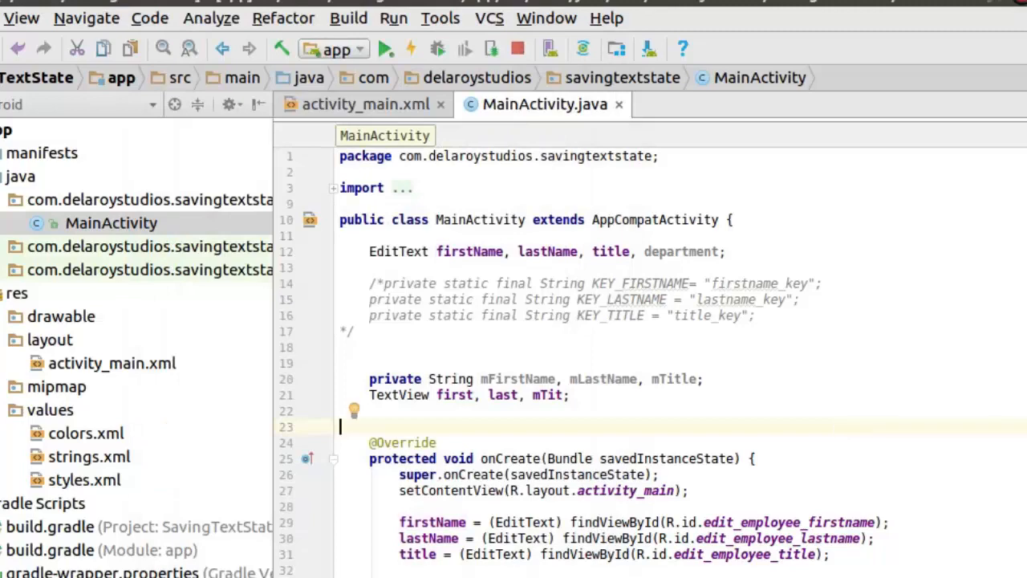
scroll("down", 3)
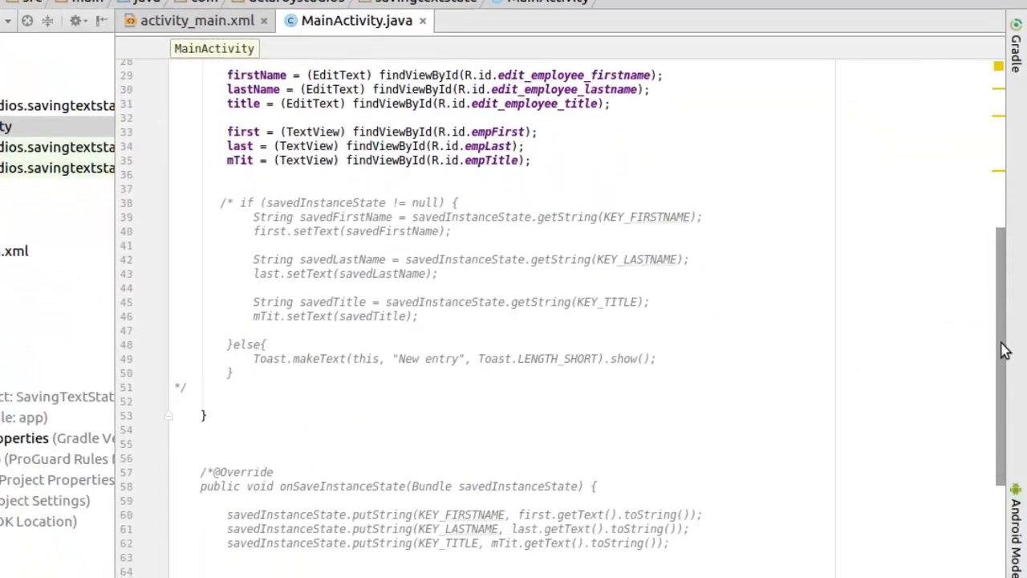
scroll("up", 3)
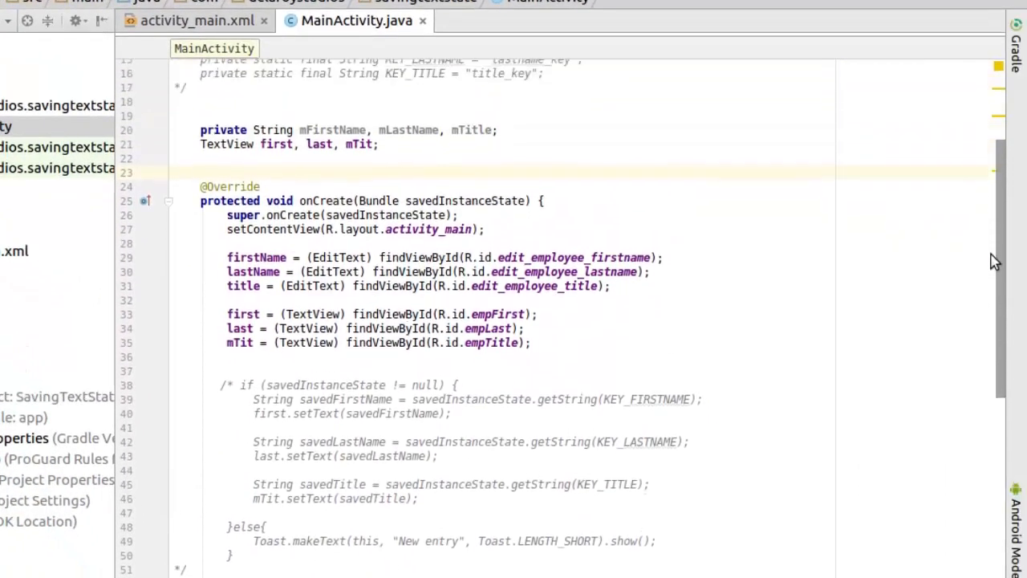
scroll("up", 3)
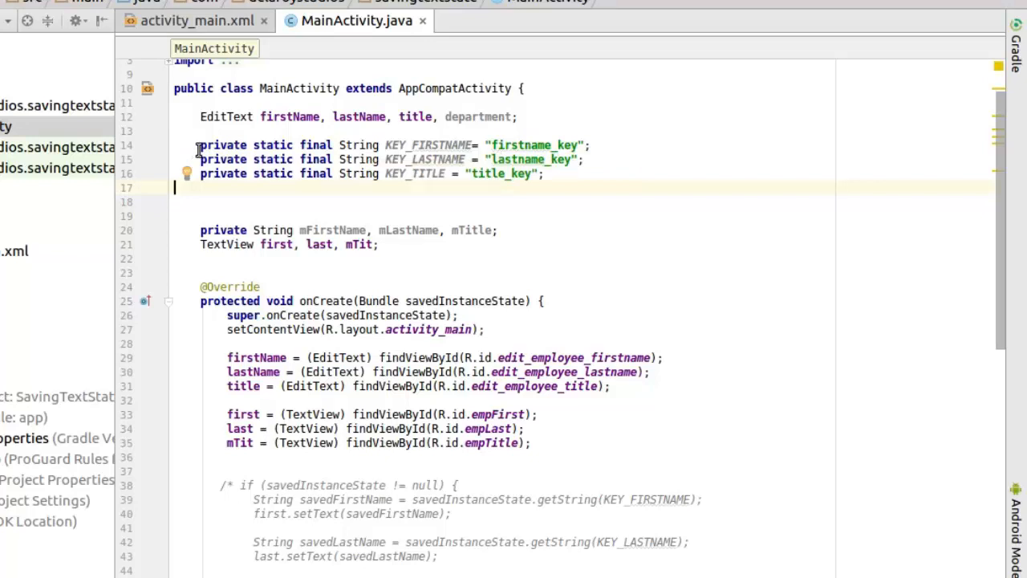
double_click(520, 145)
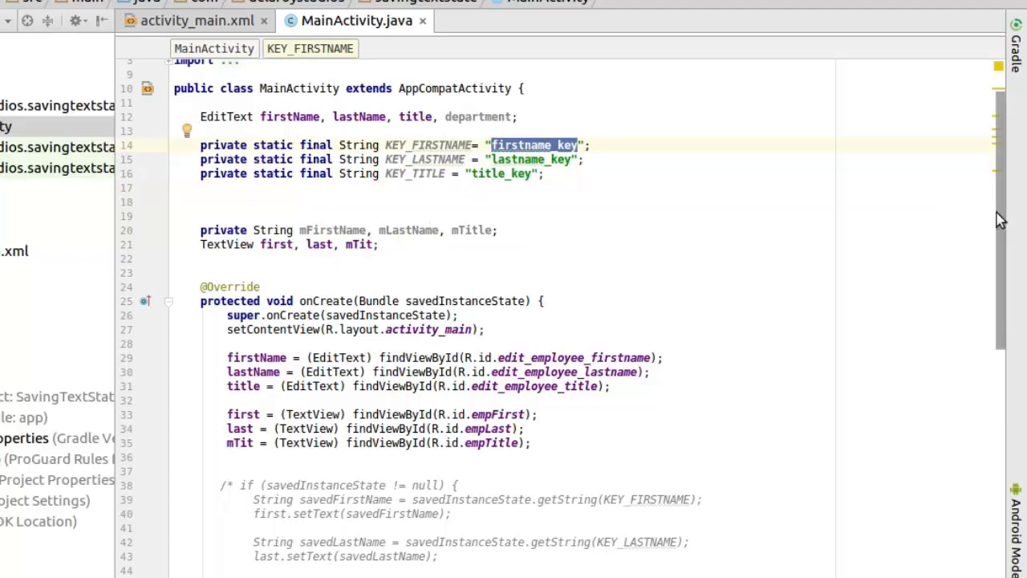
scroll("down", 3)
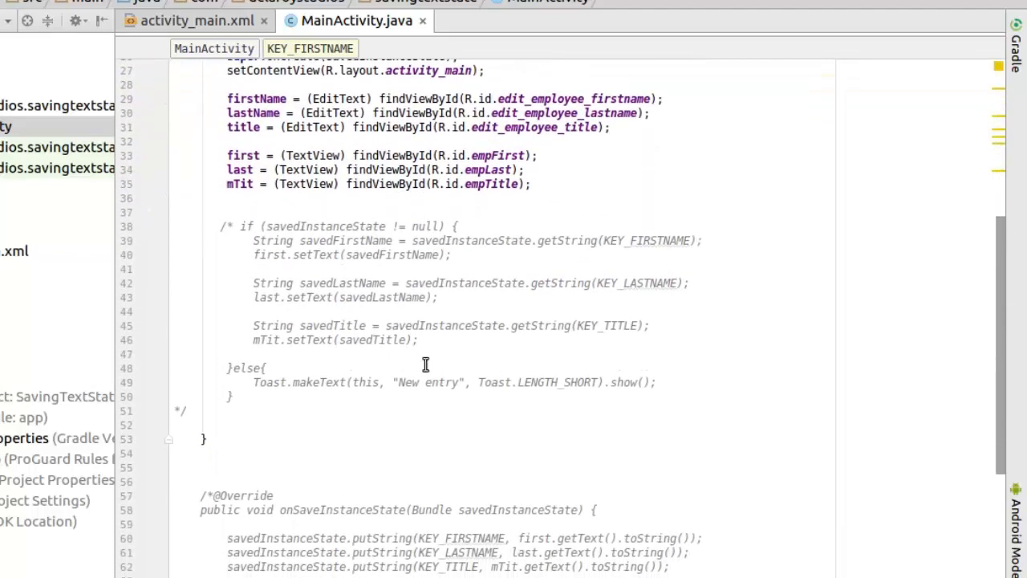
left_click(240, 224)
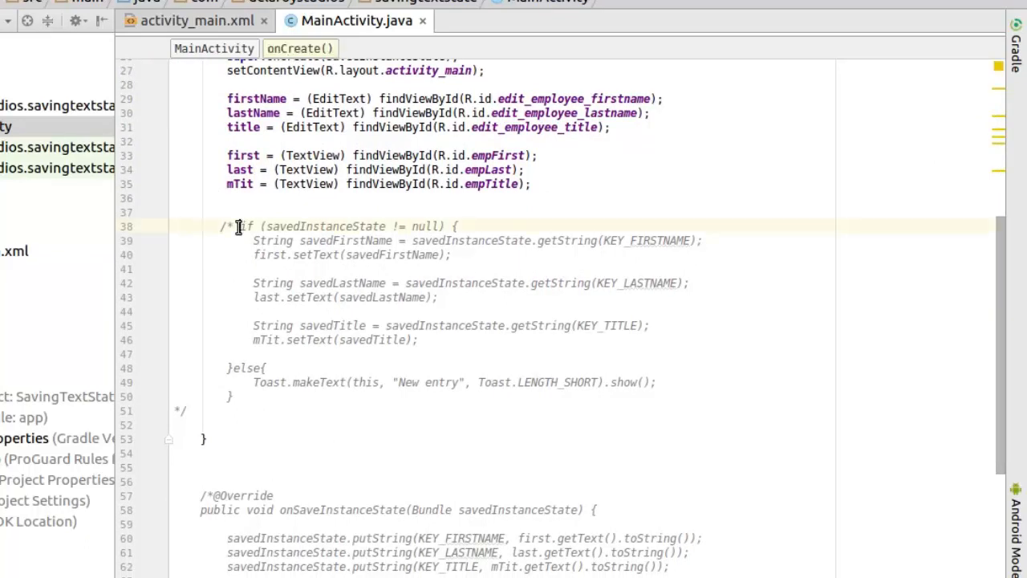
Step: Remove the /* and */ around the if (savedInstanceState != null) restore block in onCreate
left_click(232, 224)
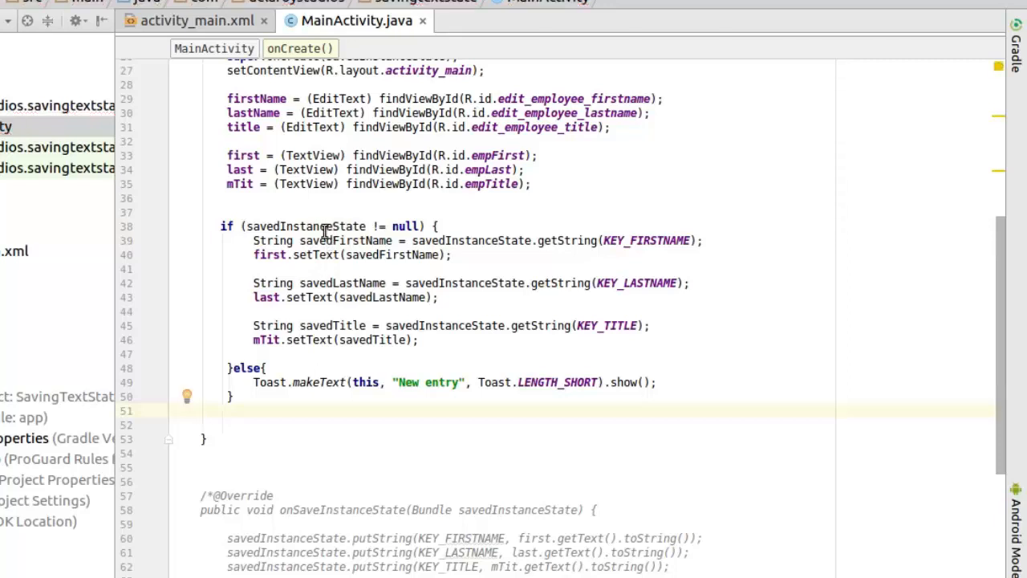
mouse_move(377, 224)
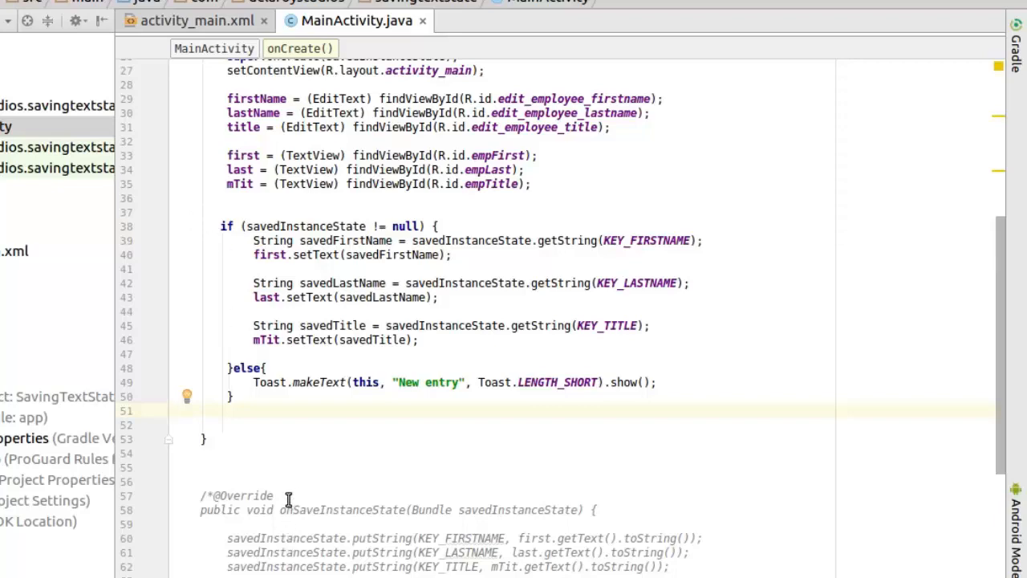
scroll("down", 3)
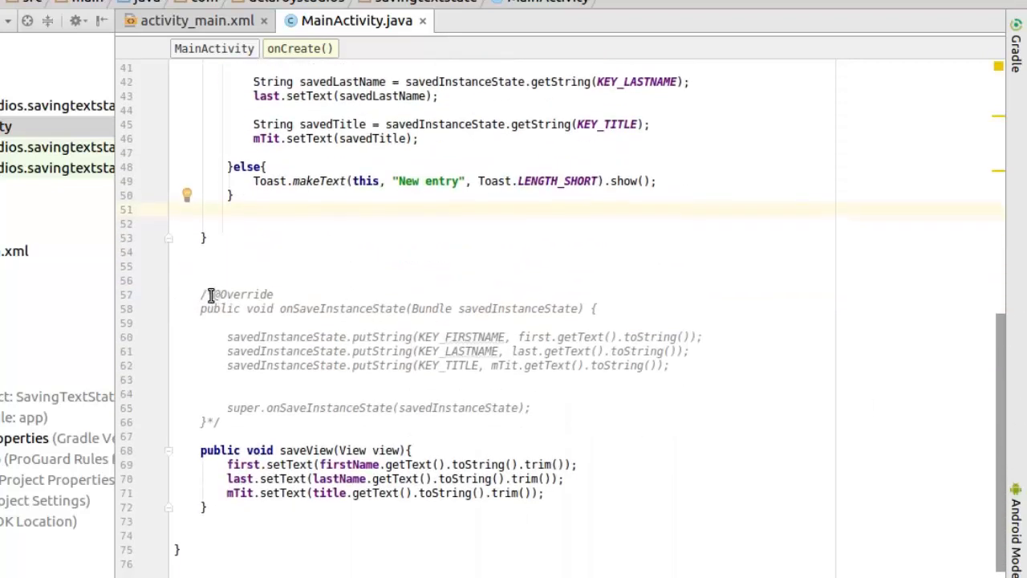
Step: Uncomment the onSaveInstanceState override and review its putString call with KEY_FIRSTNAME
left_click(216, 293)
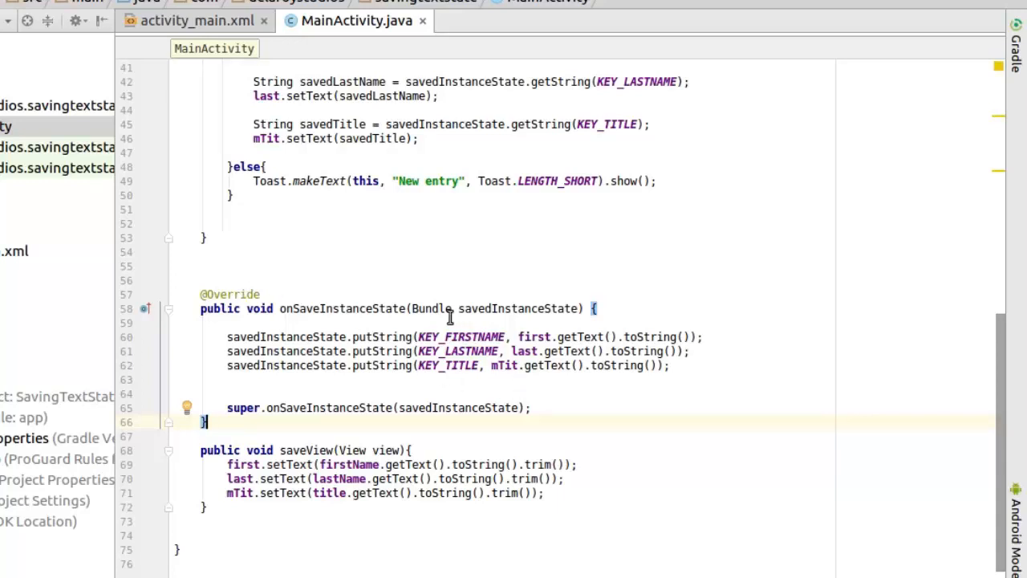
left_click(513, 308)
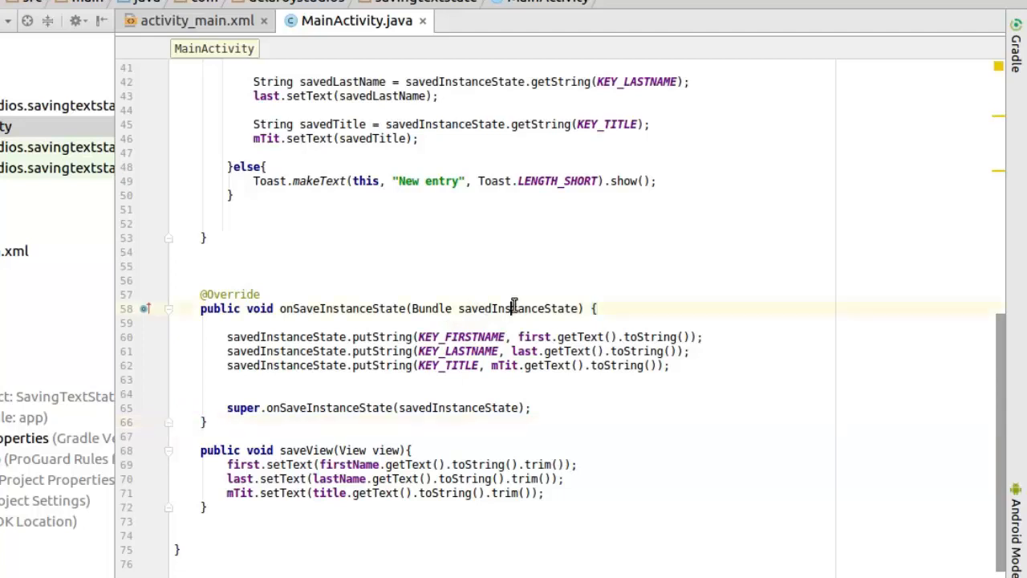
double_click(517, 308)
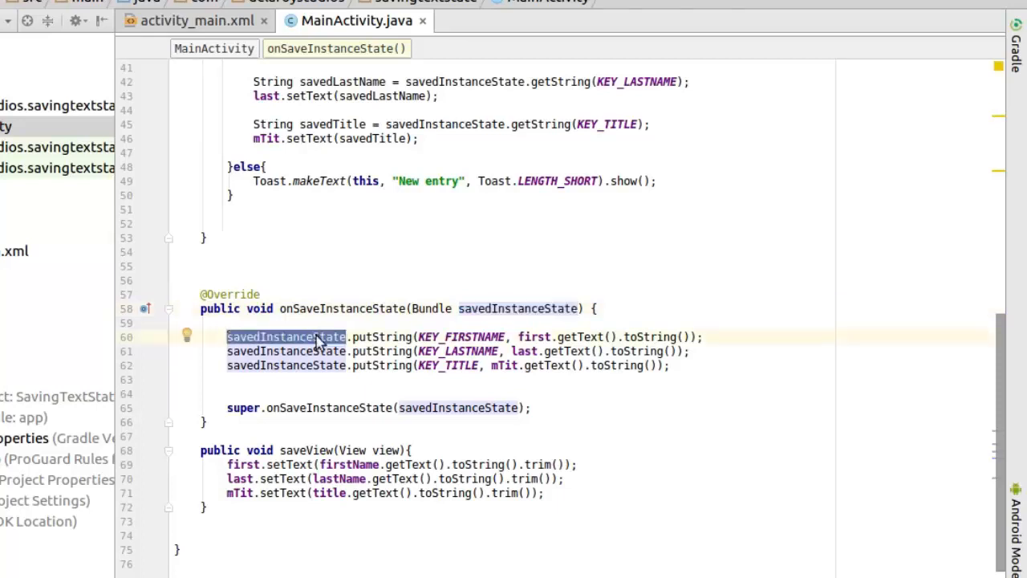
mouse_move(385, 331)
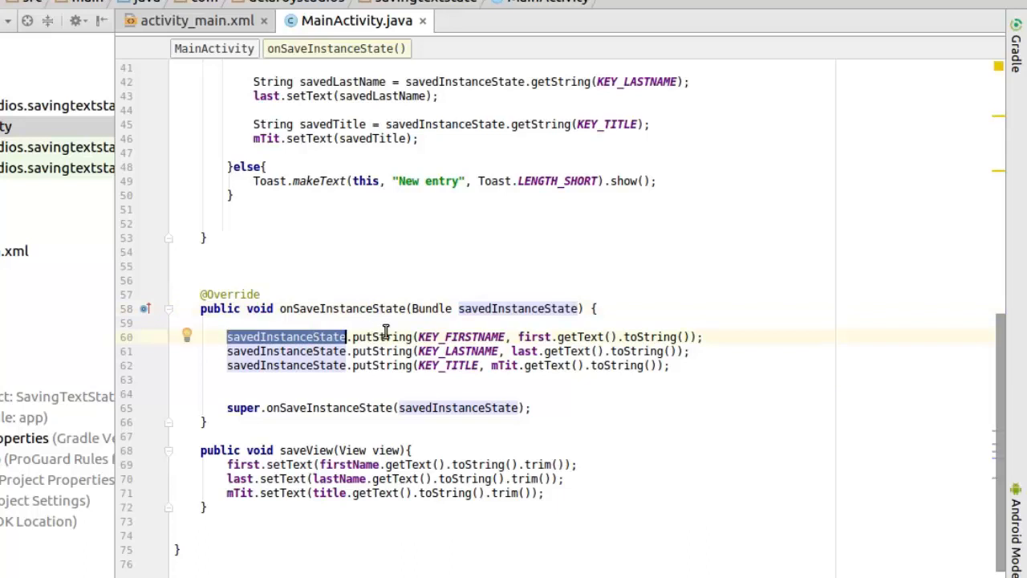
double_click(382, 338)
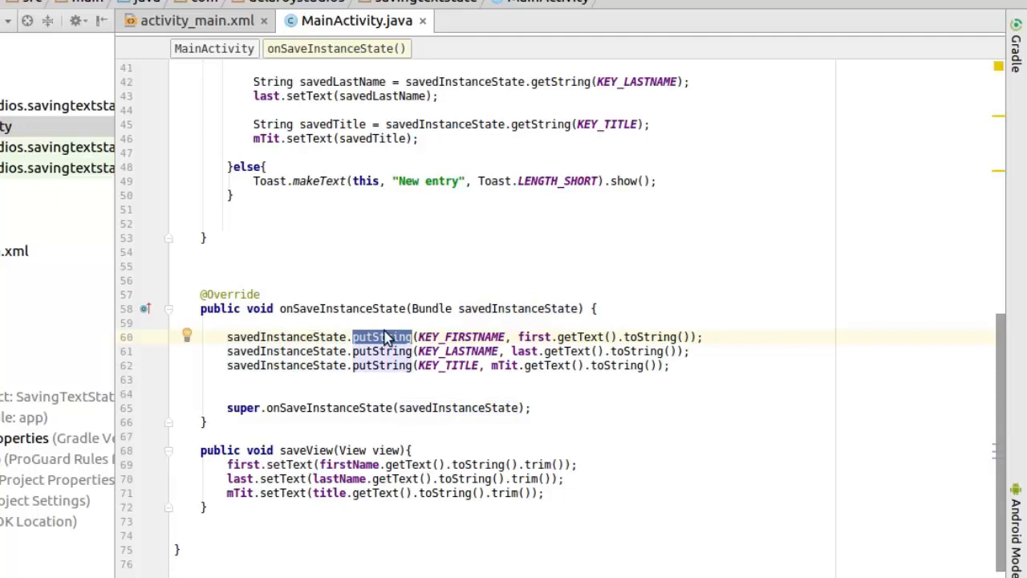
double_click(459, 338)
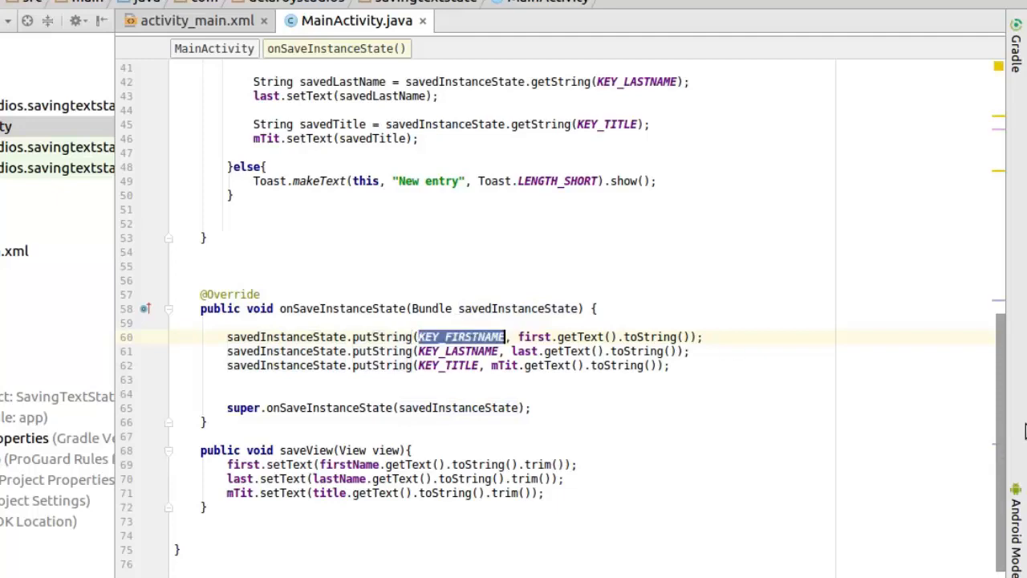
Step: Review the TextView lookups in onCreate and the saveView method that copies the form text
scroll("up", 3)
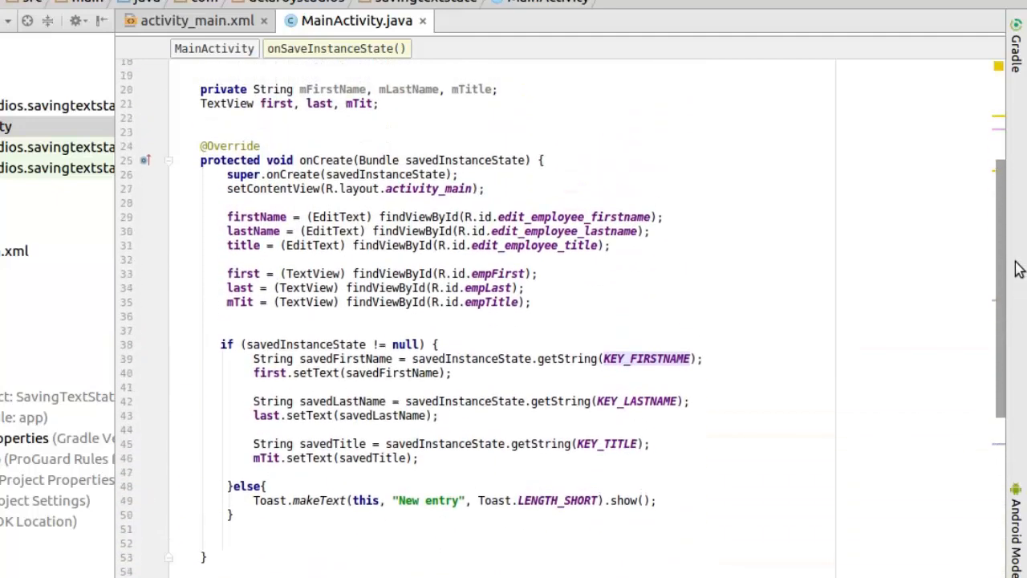
scroll("up", 3)
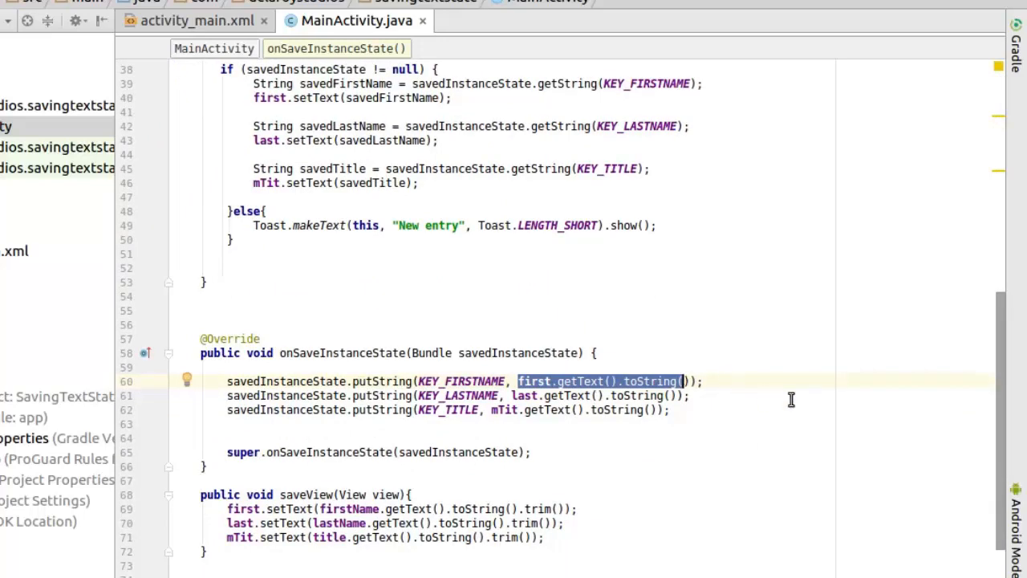
mouse_move(1003, 416)
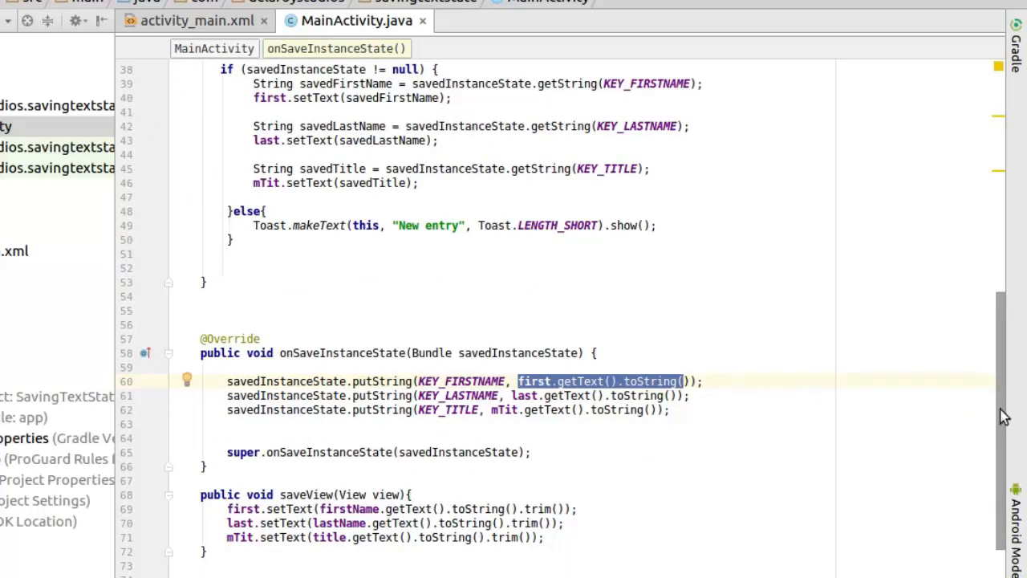
scroll("up", 3)
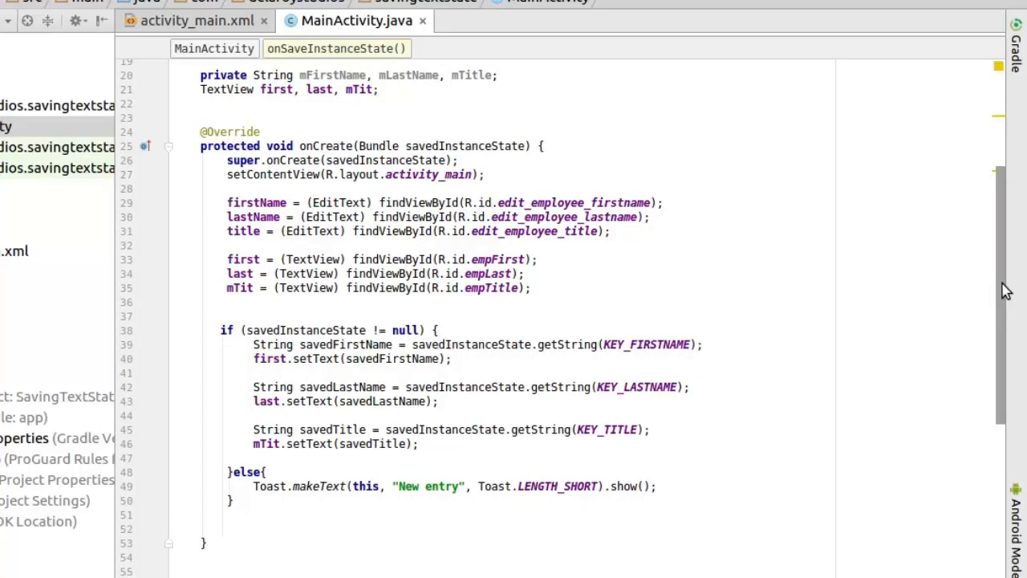
mouse_move(247, 258)
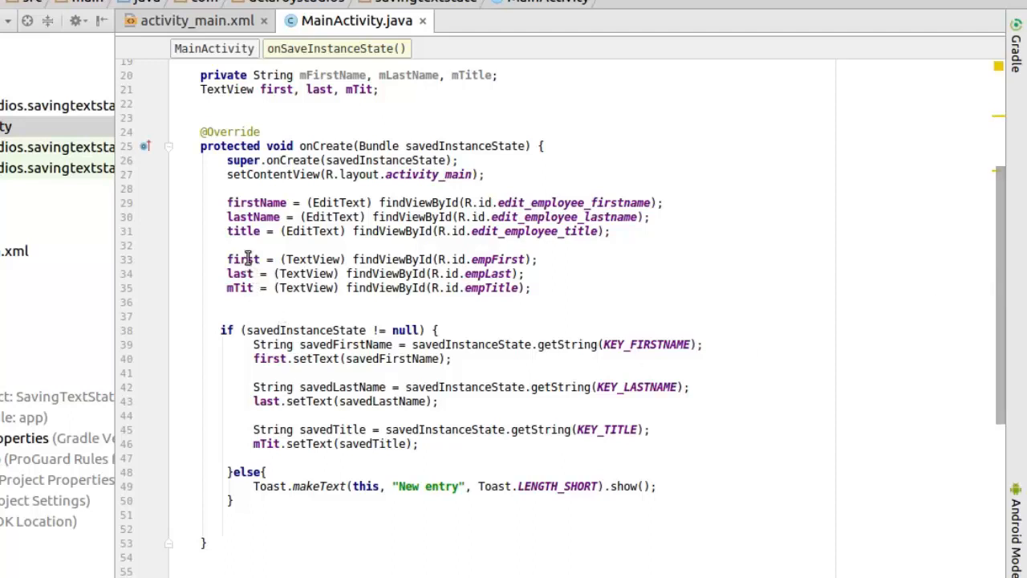
left_click(248, 258)
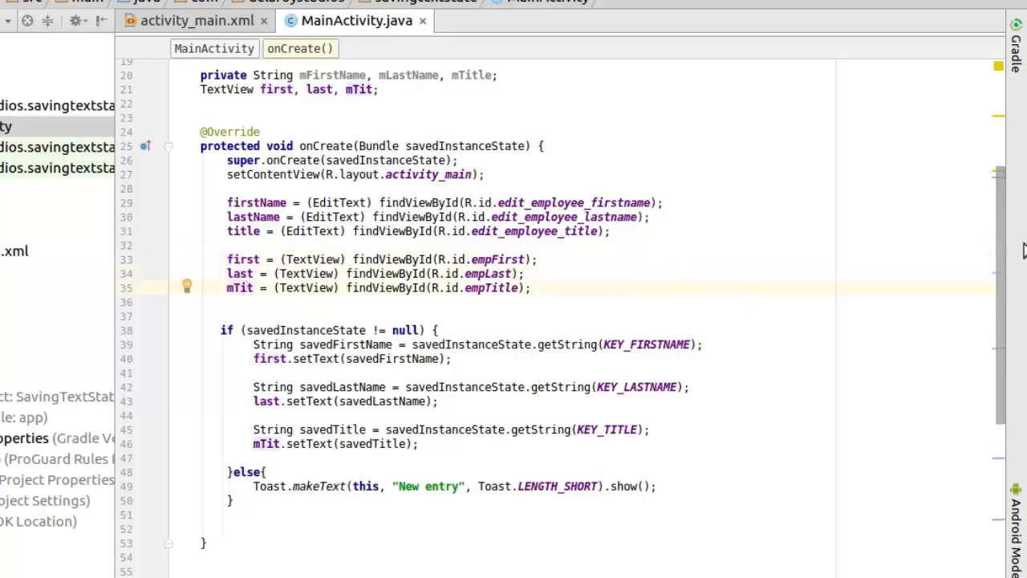
scroll("down", 3)
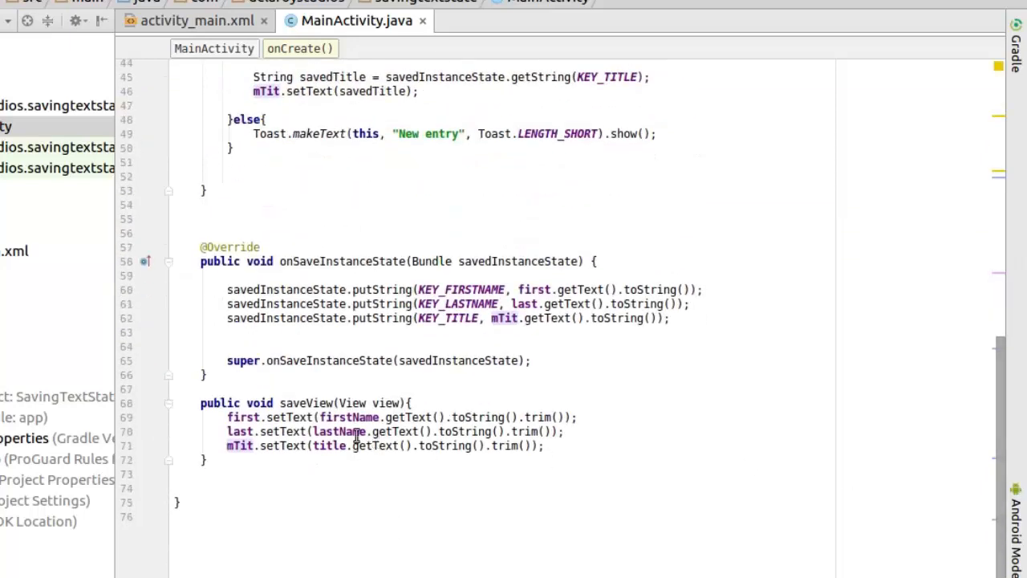
left_click(313, 403)
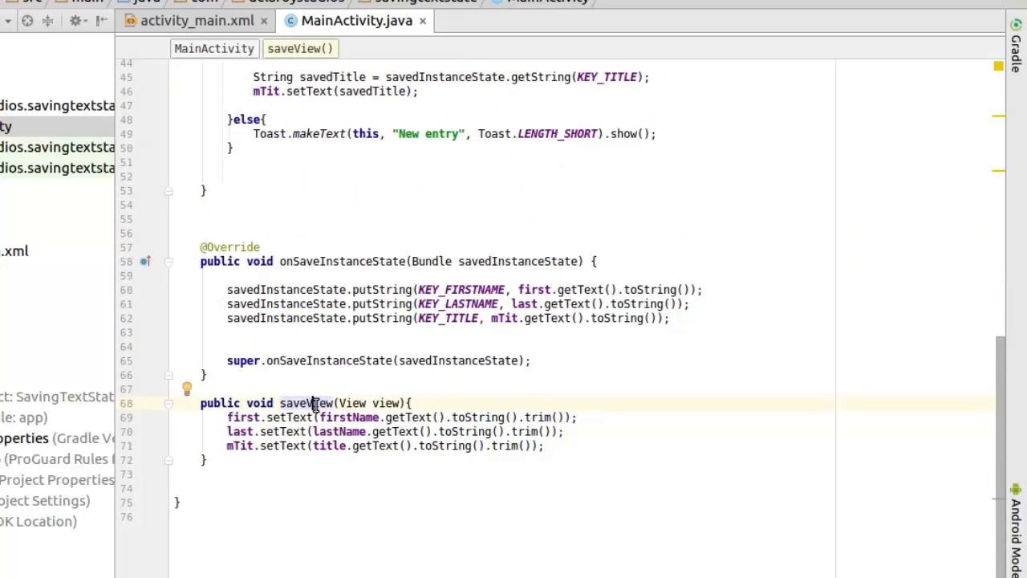
mouse_move(455, 420)
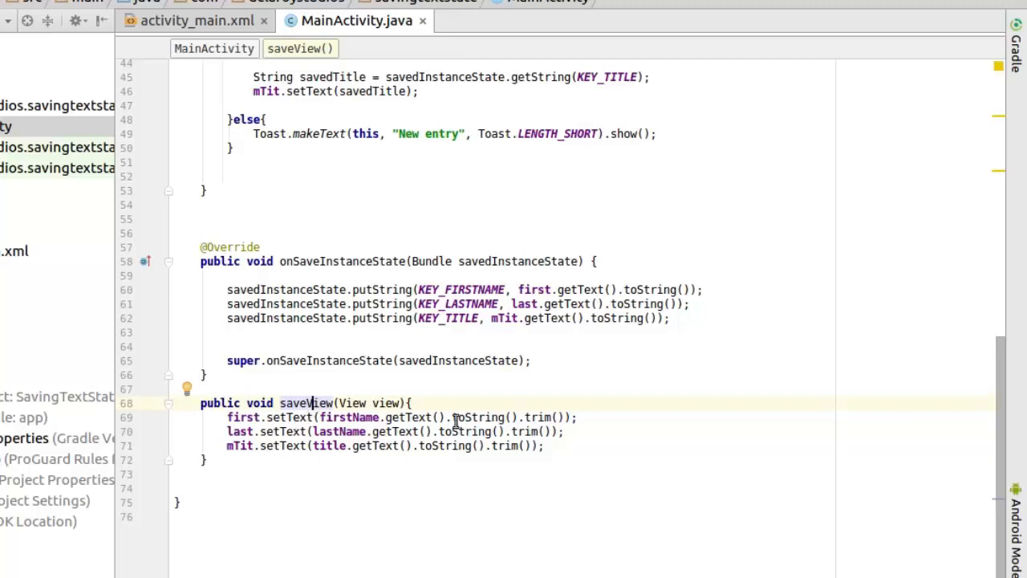
mouse_move(517, 289)
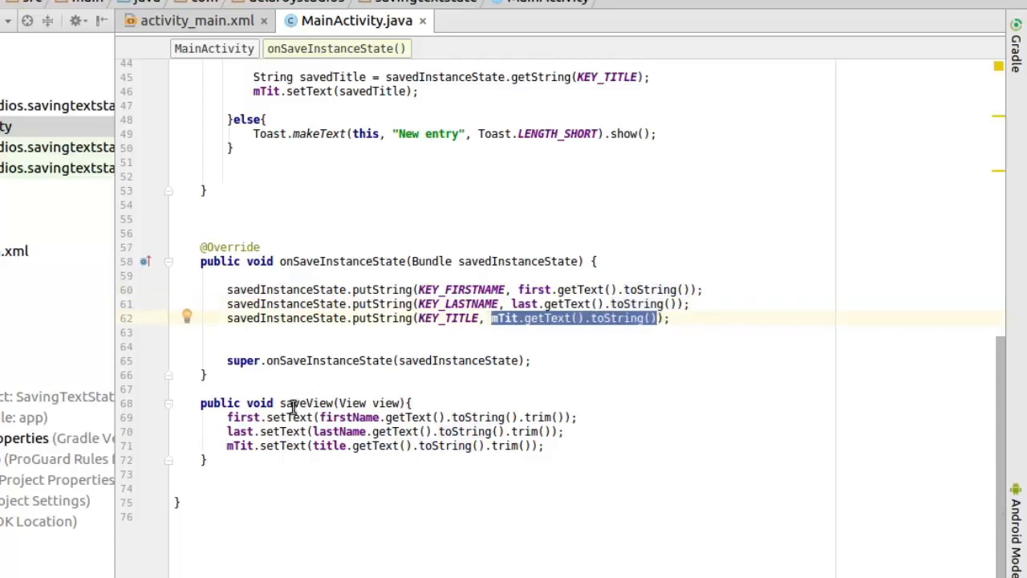
mouse_move(1002, 450)
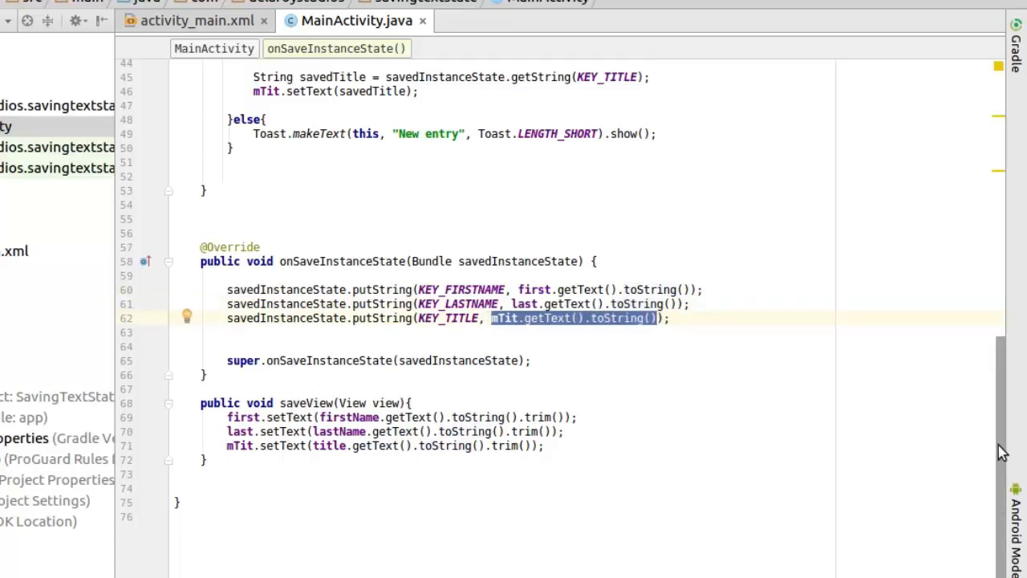
scroll("up", 3)
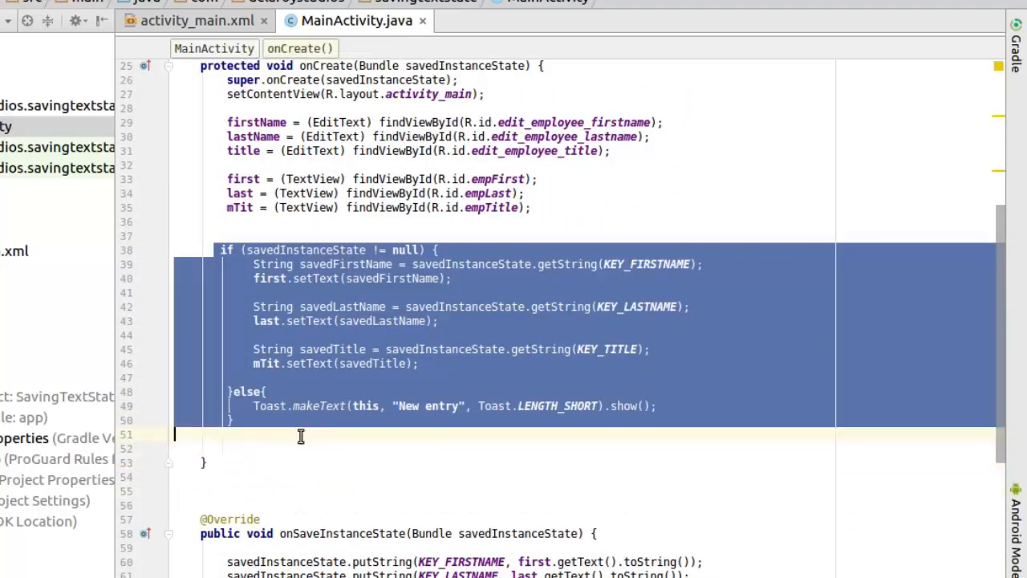
left_click(345, 251)
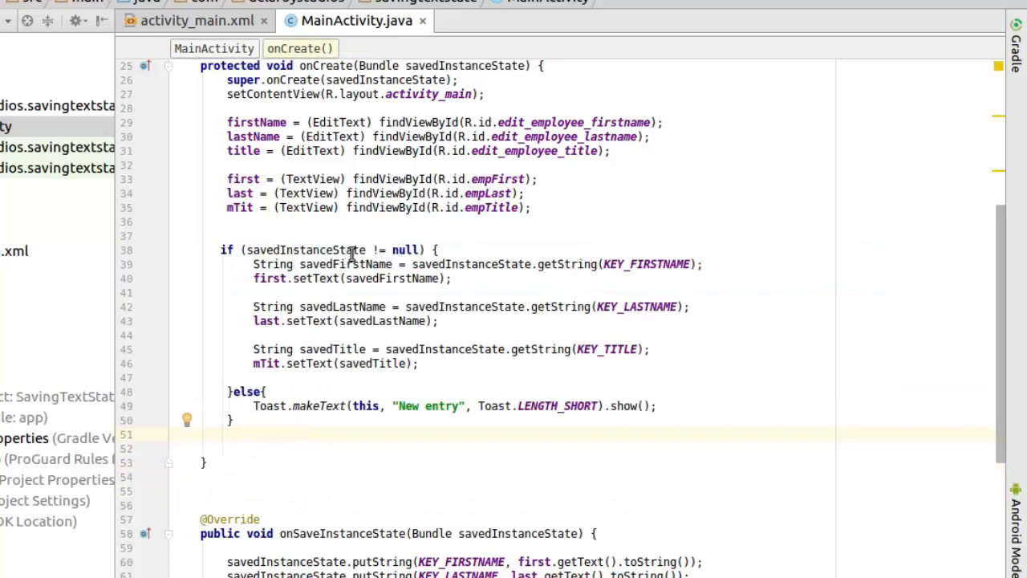
mouse_move(269, 407)
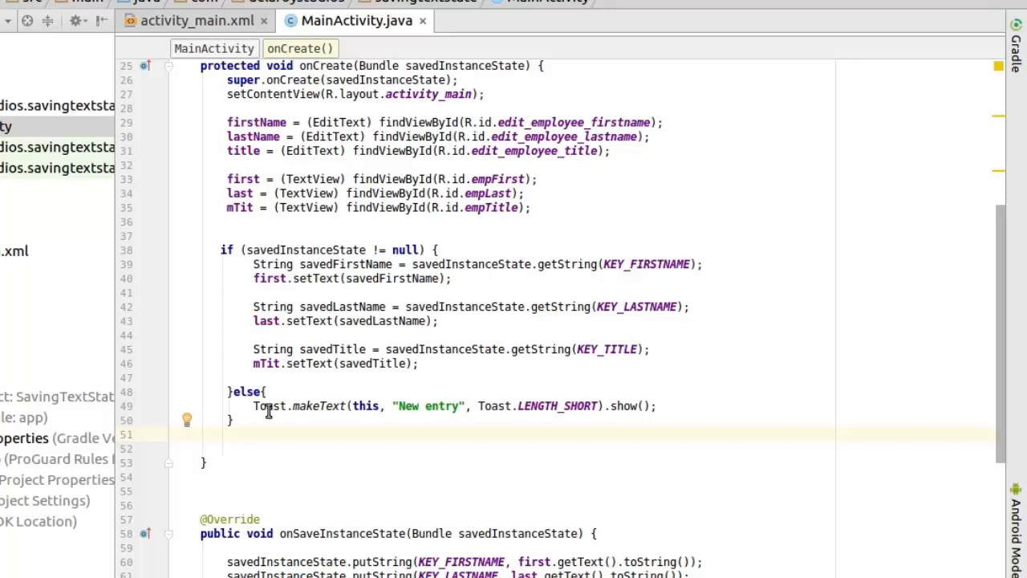
mouse_move(348, 251)
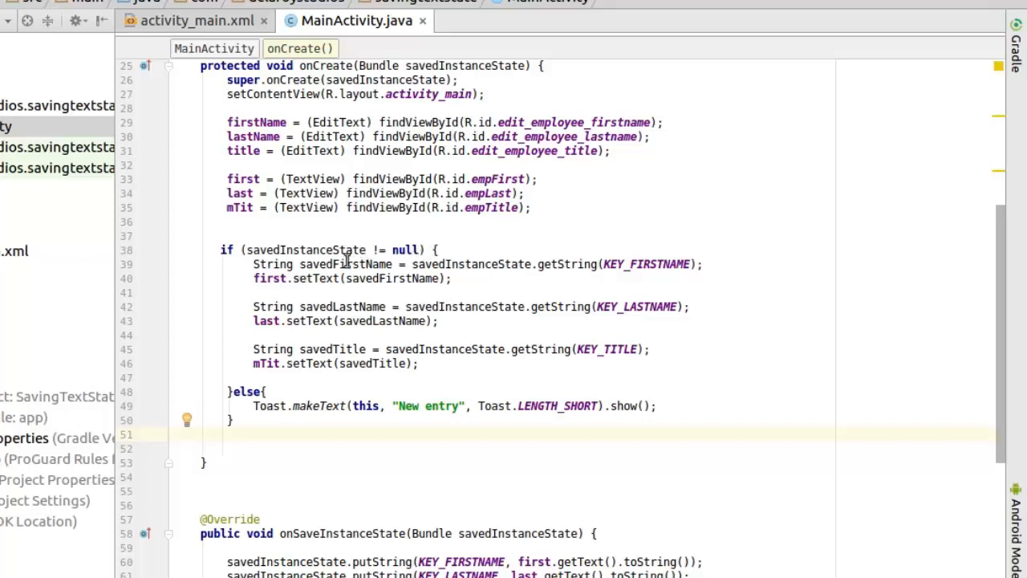
mouse_move(382, 261)
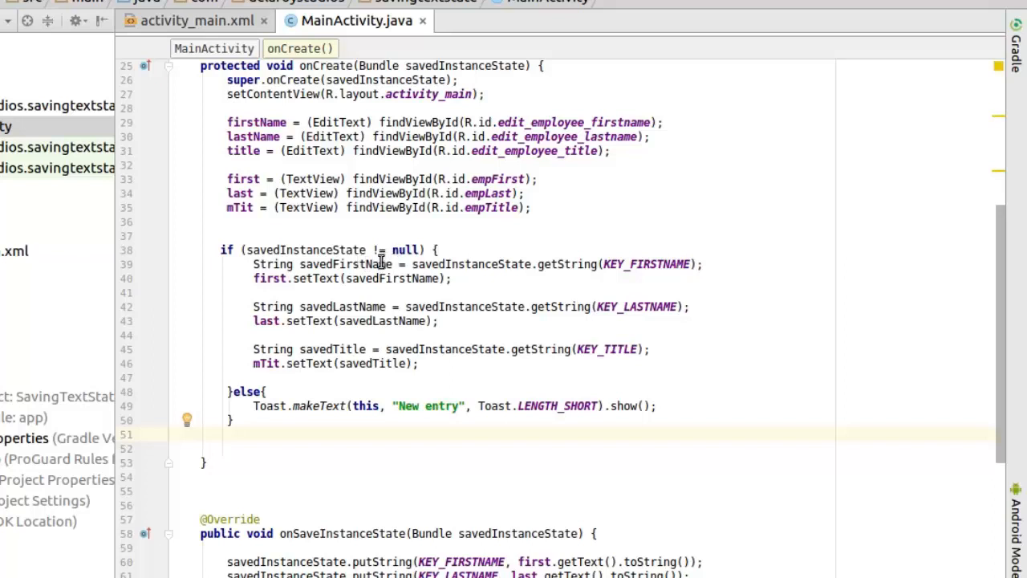
mouse_move(329, 269)
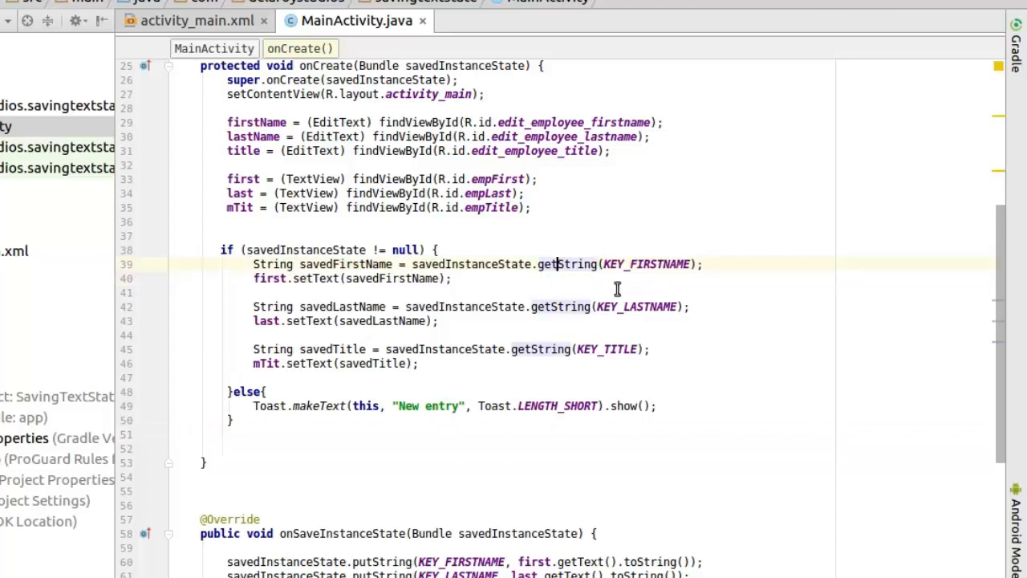
double_click(645, 263)
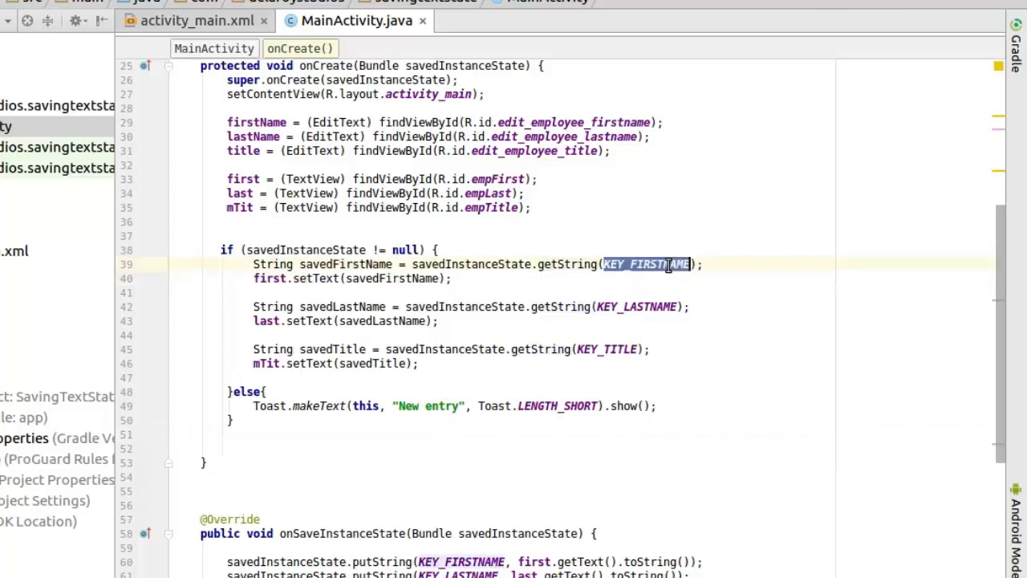
double_click(345, 263)
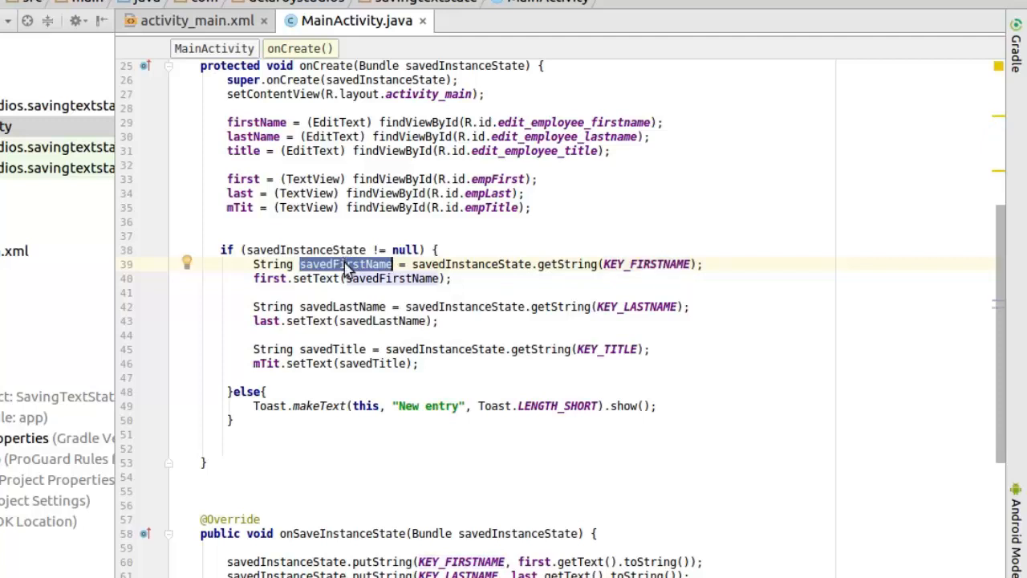
mouse_move(372, 273)
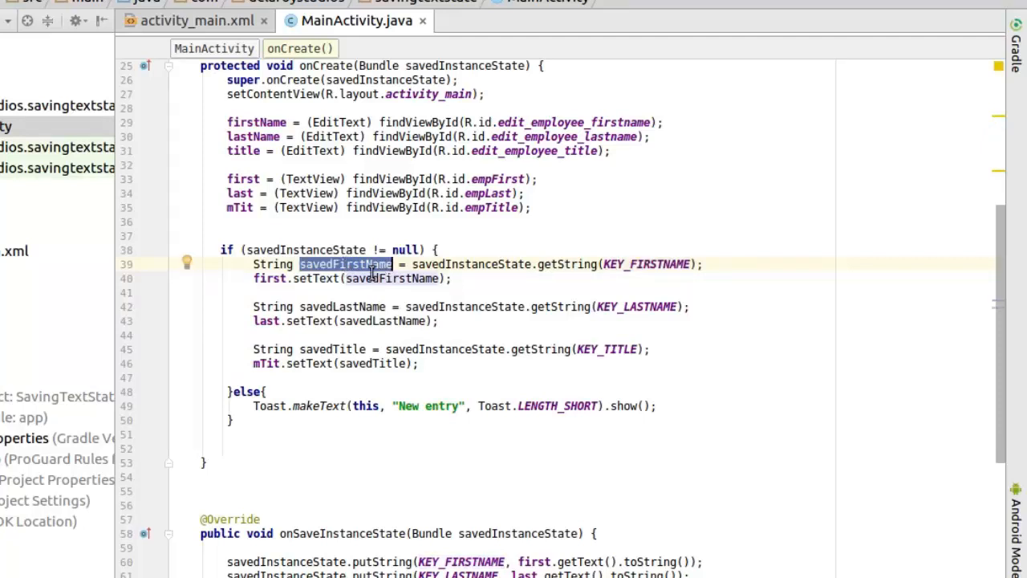
double_click(270, 280)
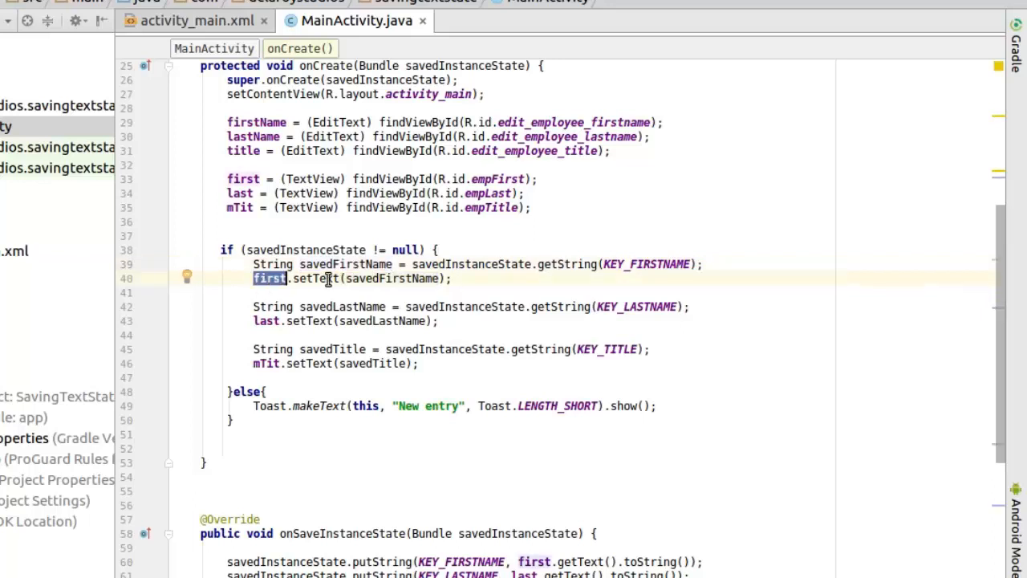
double_click(392, 279)
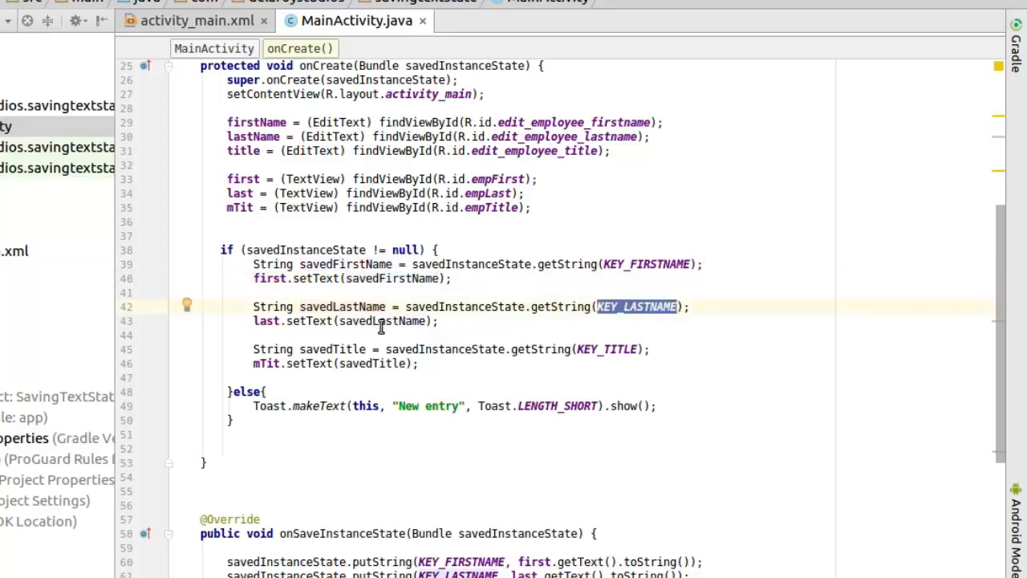
double_click(340, 306)
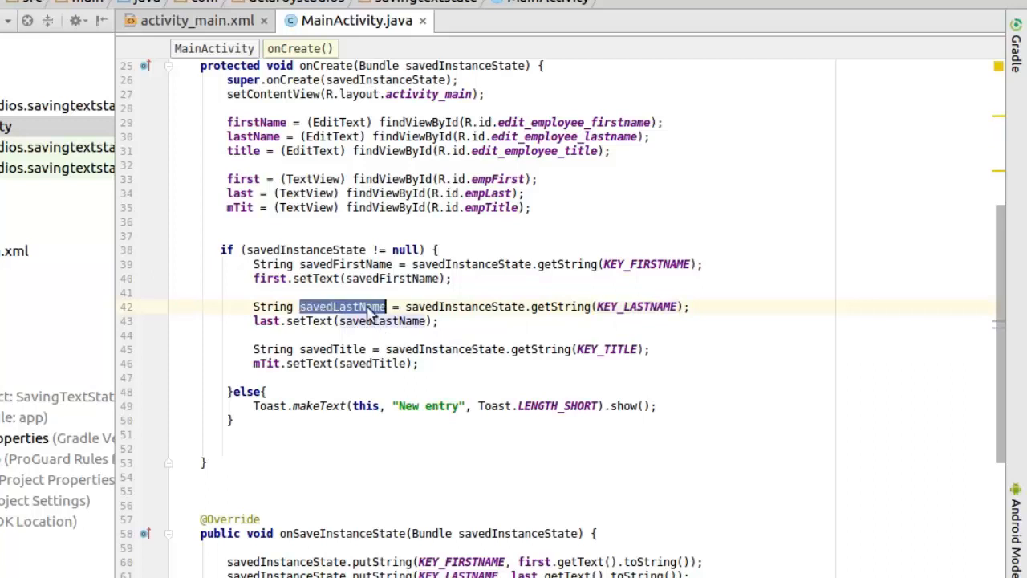
double_click(382, 321)
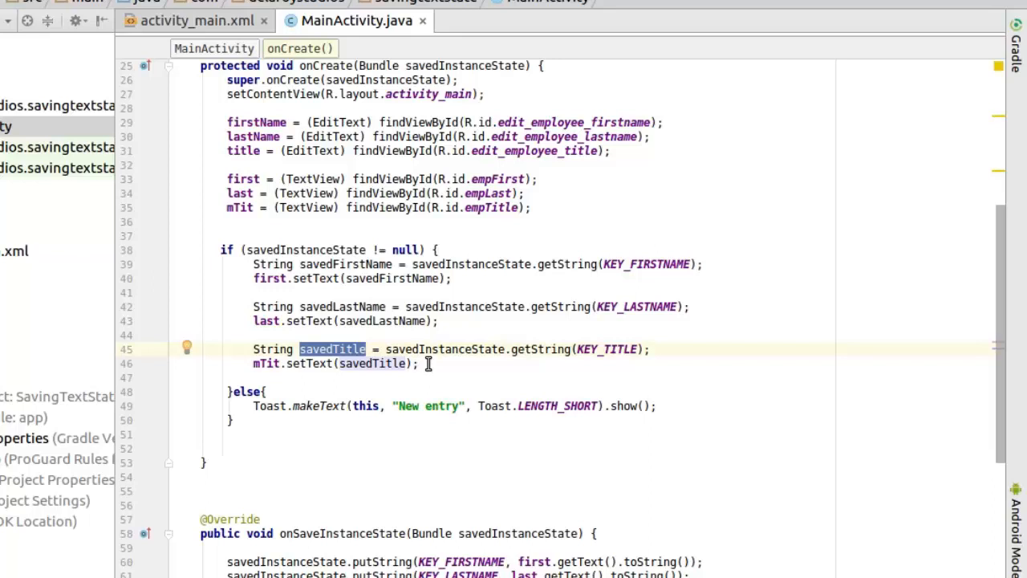
mouse_move(391, 362)
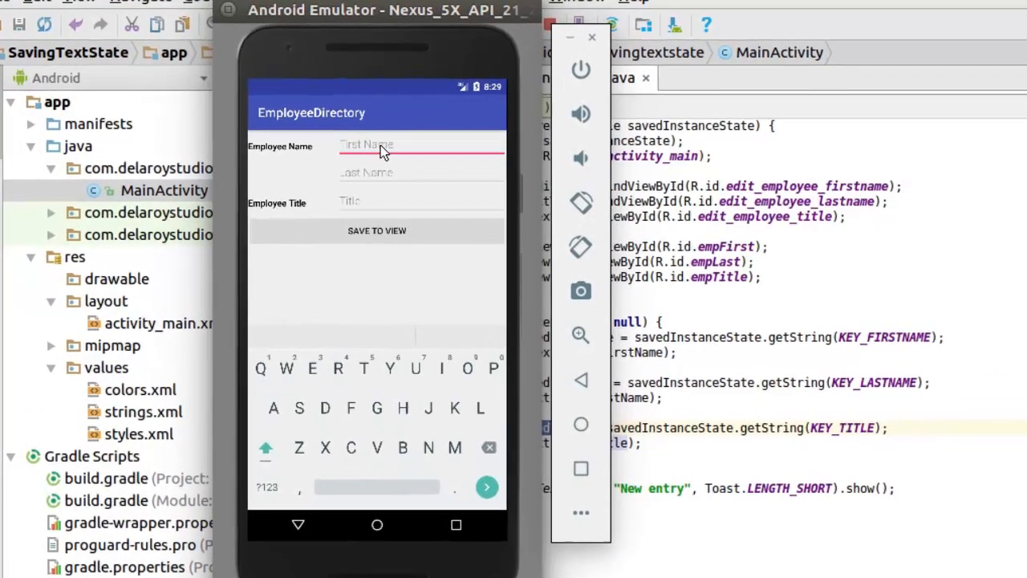
Step: Enter Bamidele, Oguntuga and Software Developer in the rerun app's form, accepting the Software suggestion
type("Bamidele")
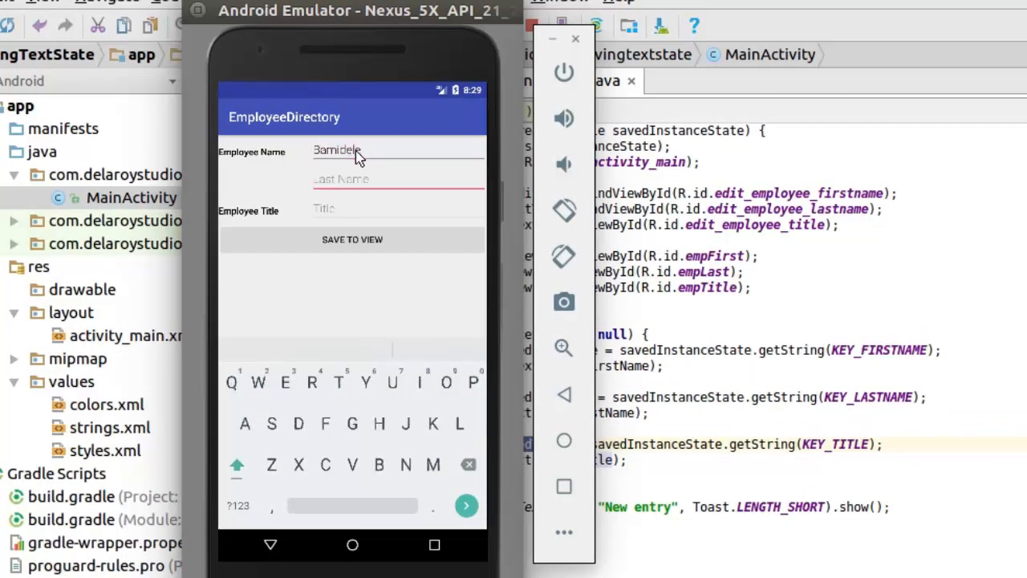
type("Oguntuga")
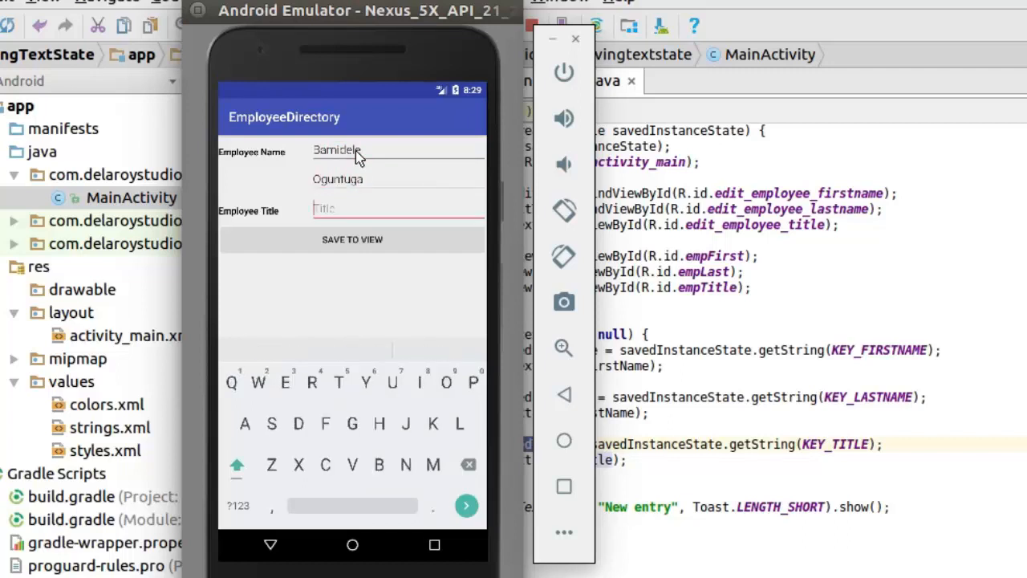
type("Soft")
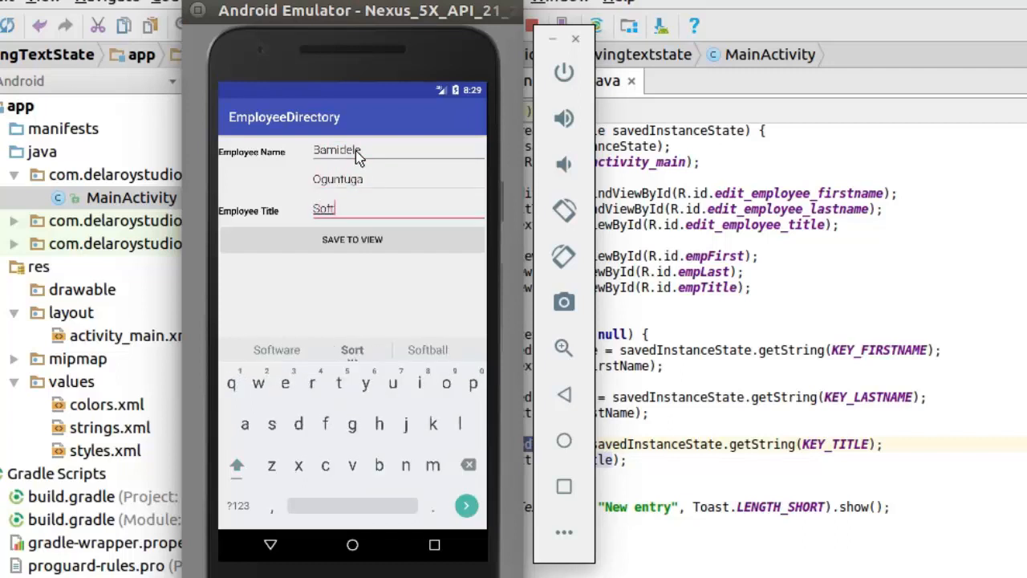
left_click(276, 350)
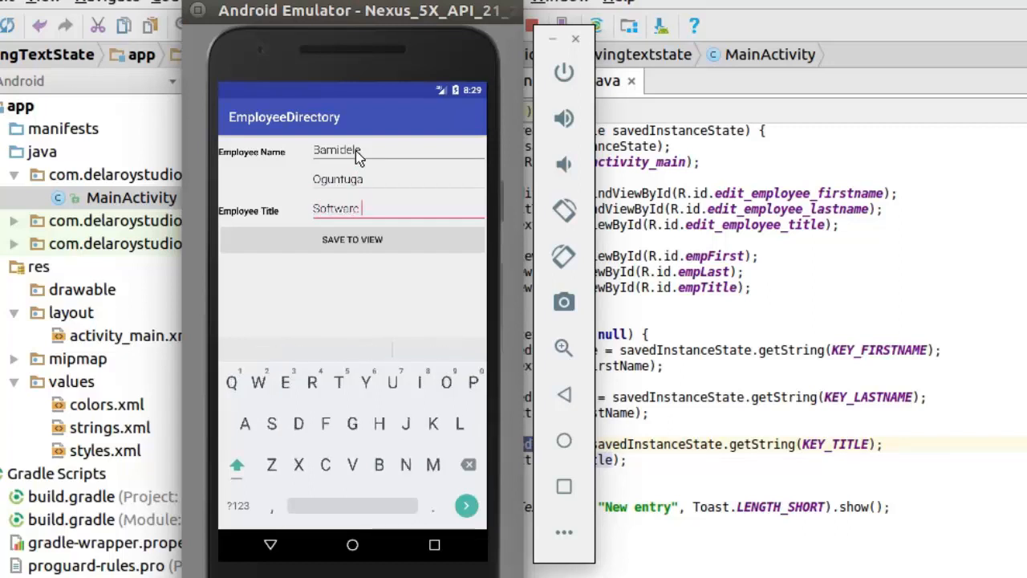
type("Developer")
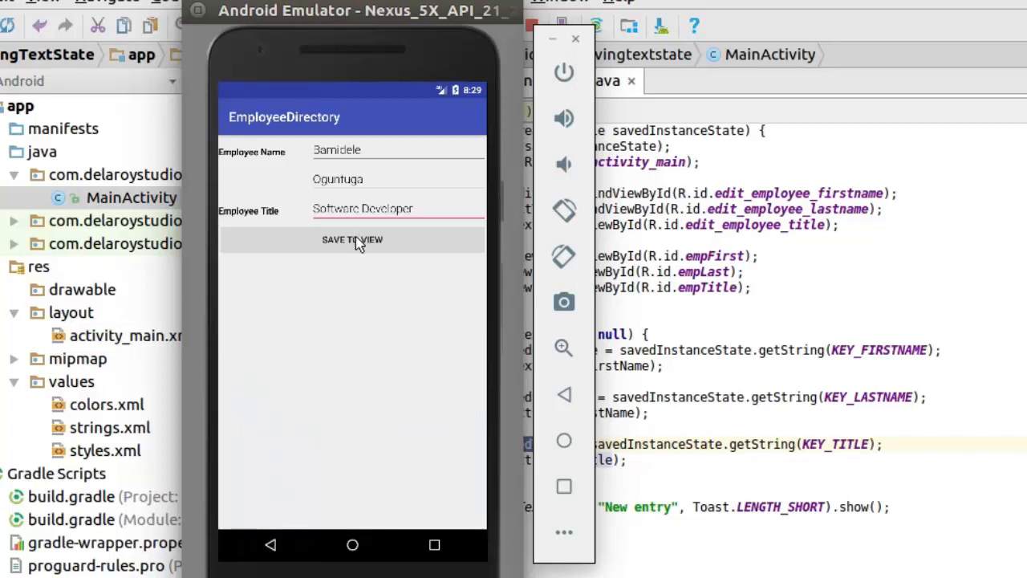
left_click(354, 239)
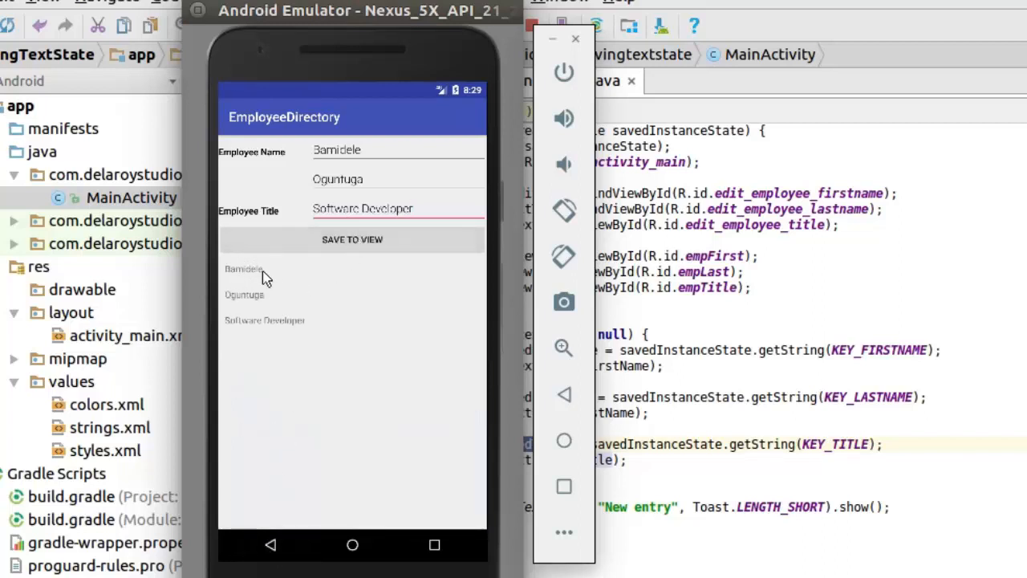
mouse_move(565, 257)
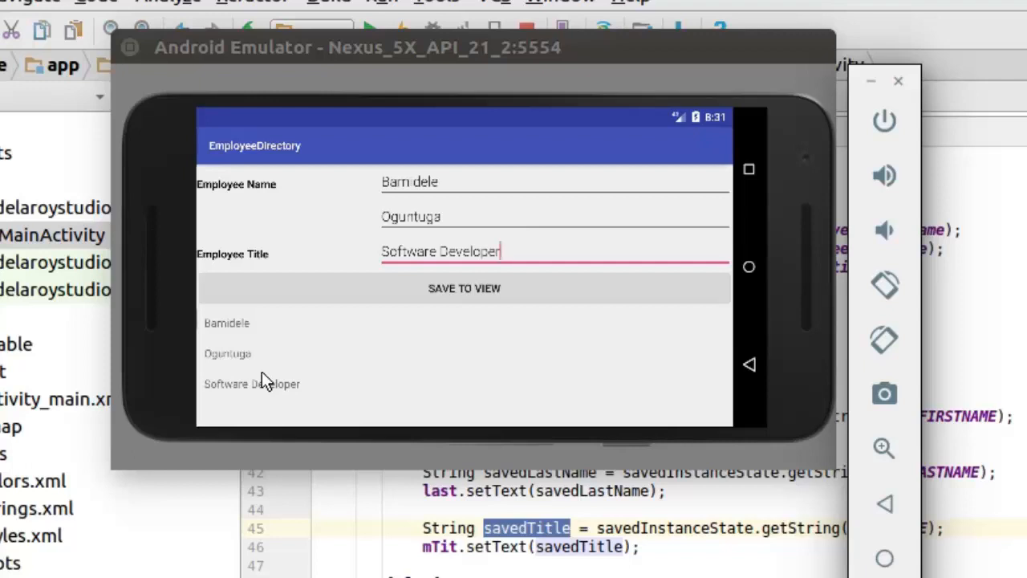
mouse_move(883, 338)
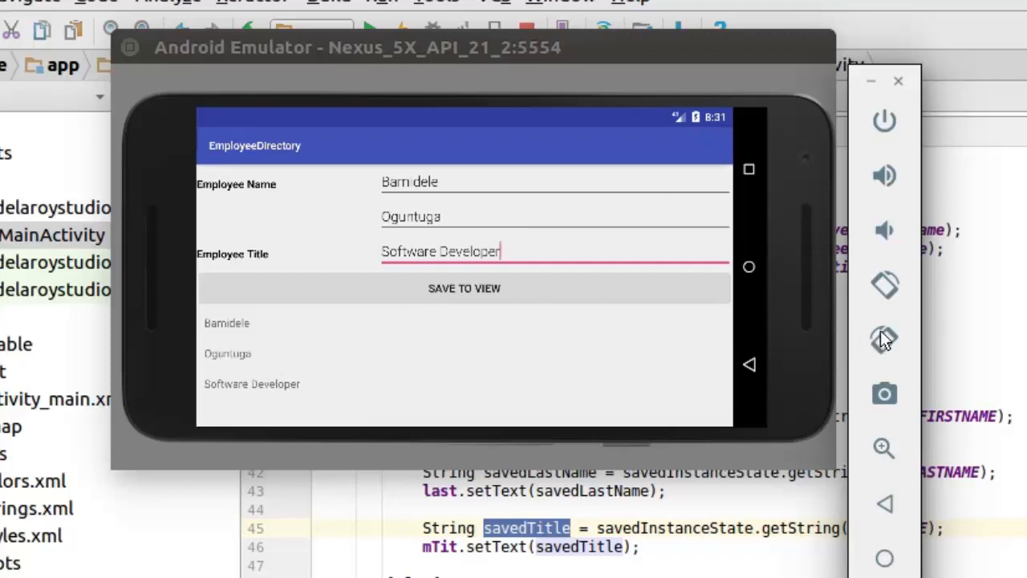
mouse_move(886, 289)
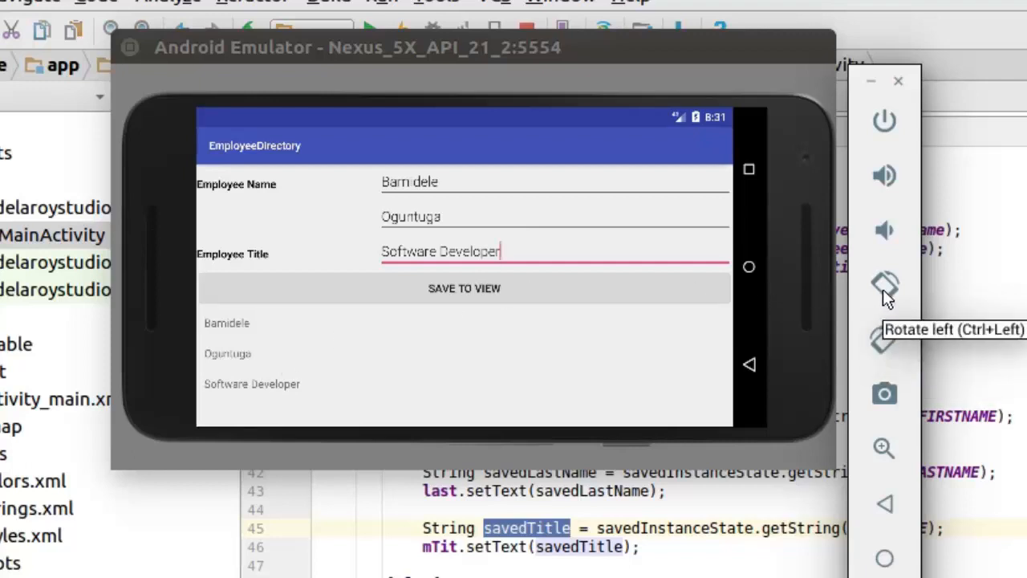
Step: Rotate the phone back to portrait and confirm the echoed names and title persist
left_click(883, 285)
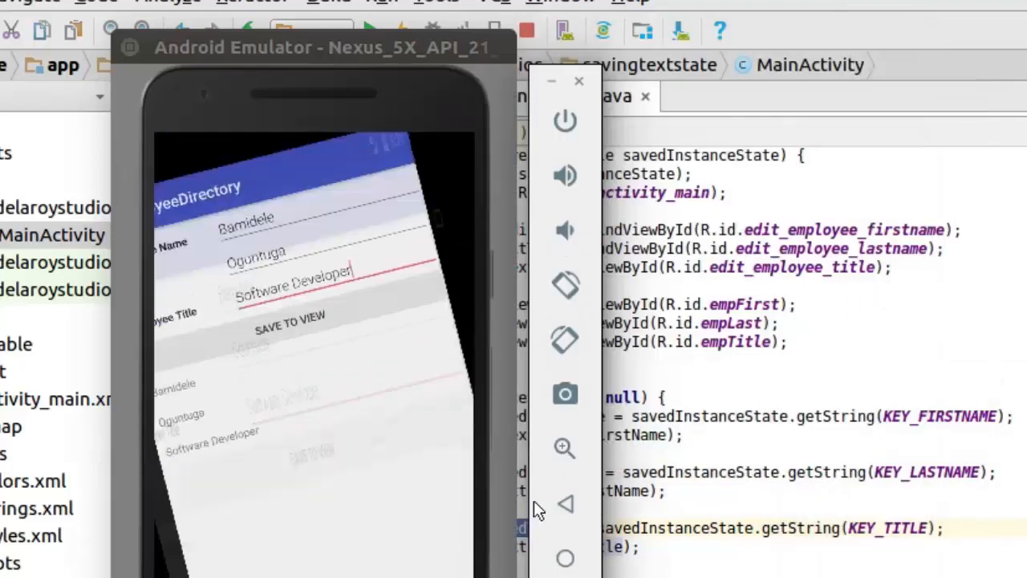